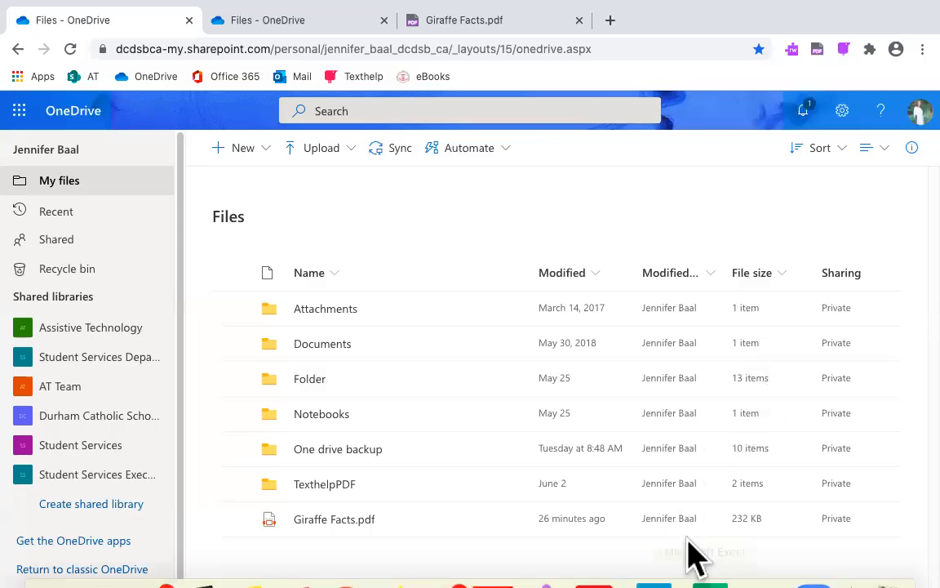
{"action": "mouse_move", "coordinate": [192, 465]}
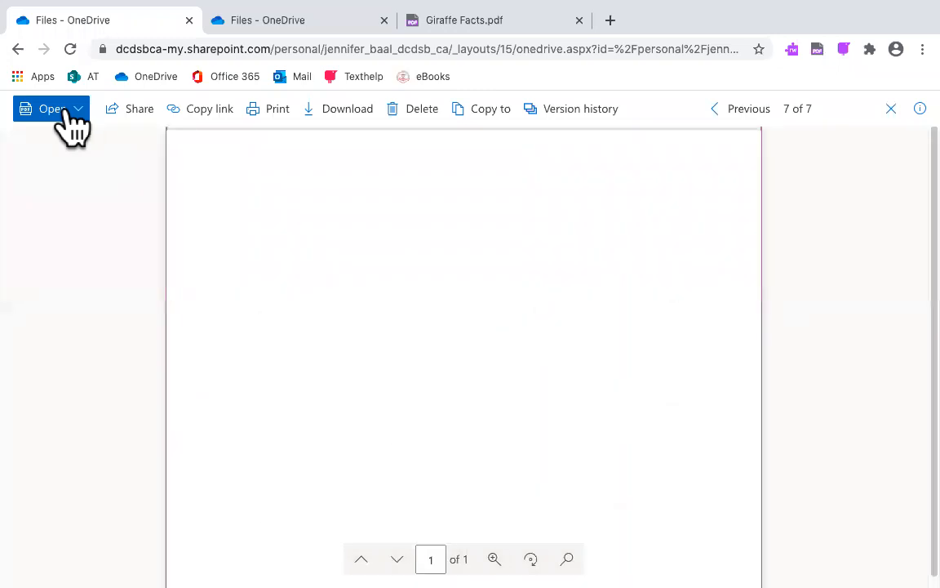
Open Giraffe Facts.pdf from OneDrive in its own browser tab via Open > Open in browser.
{"action": "left_click", "coordinate": [50, 109]}
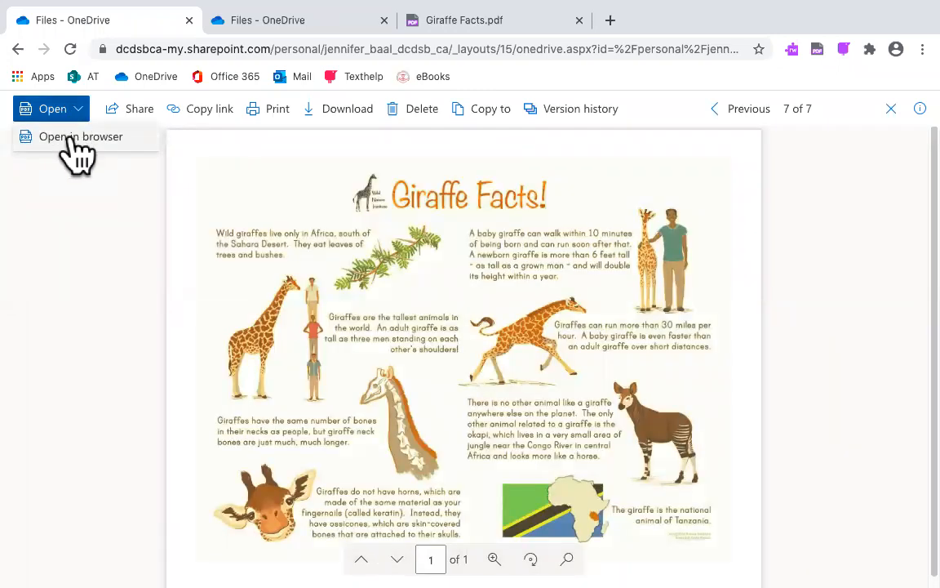
{"action": "left_click", "coordinate": [81, 136]}
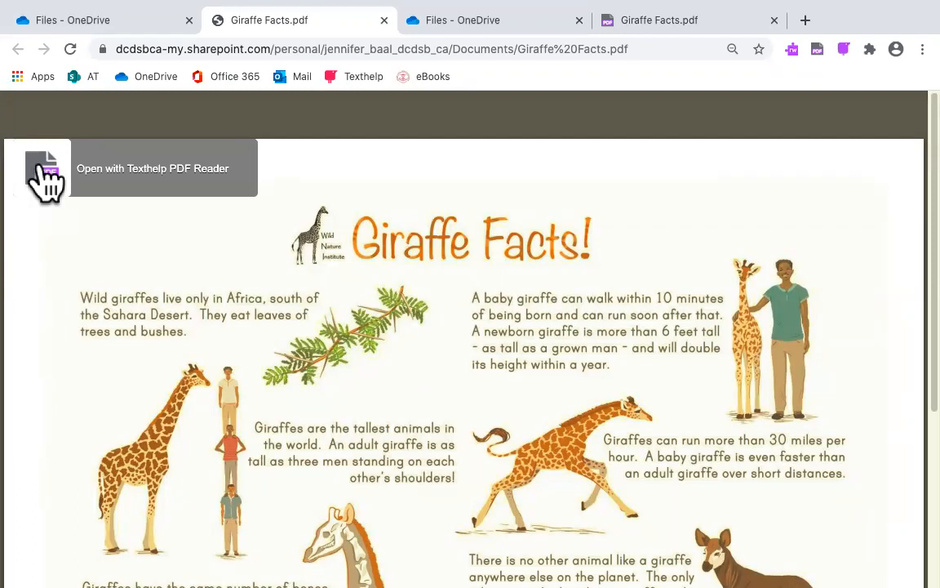
Open the Giraffe Facts PDF with Texthelp PDF Reader so its toolbar is available.
{"action": "left_click", "coordinate": [44, 169]}
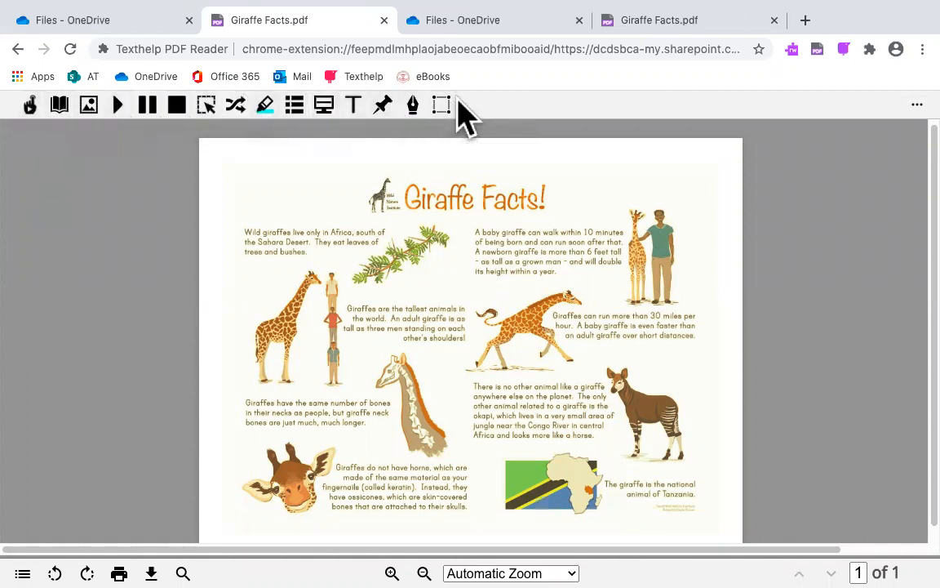
{"action": "mouse_move", "coordinate": [442, 104]}
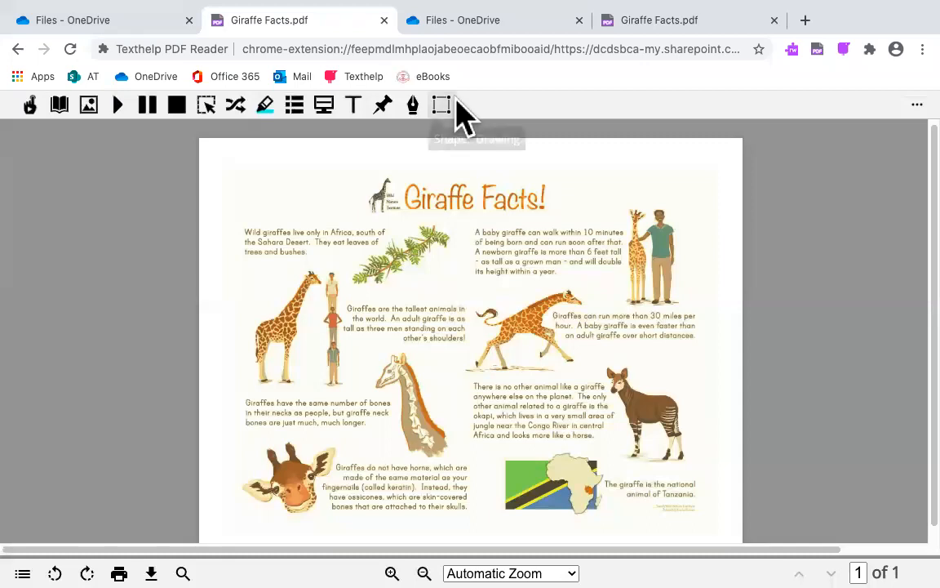
{"action": "mouse_move", "coordinate": [441, 105]}
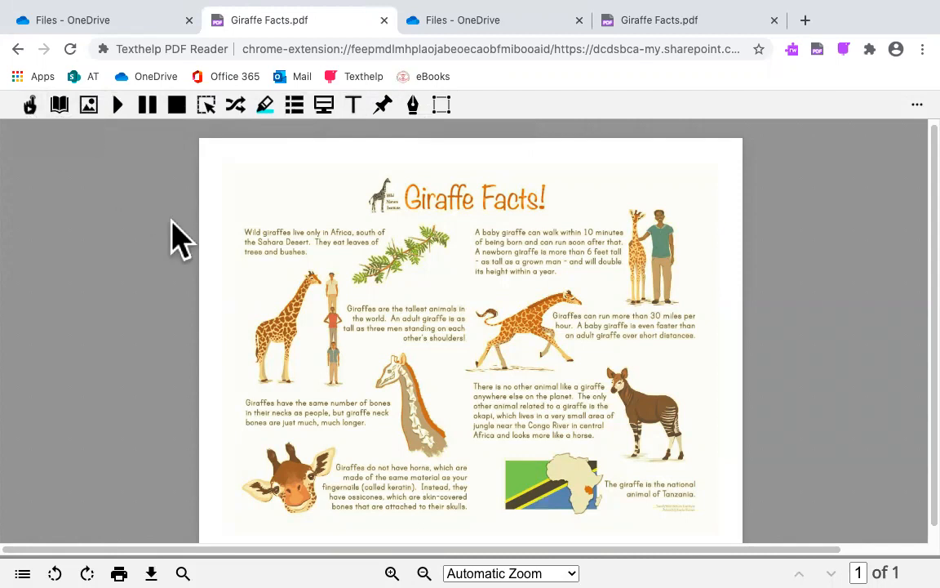
{"action": "mouse_move", "coordinate": [239, 261]}
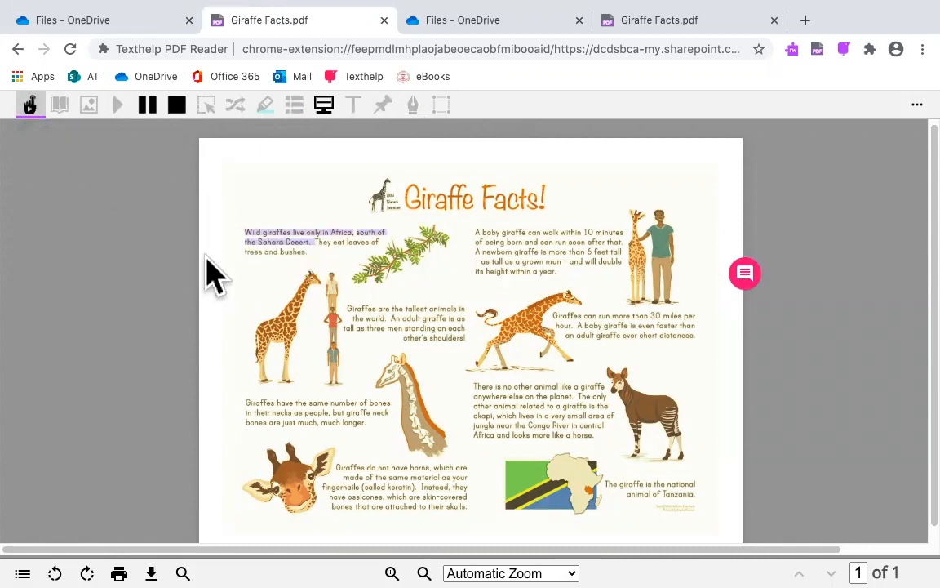
{"action": "mouse_move", "coordinate": [245, 282]}
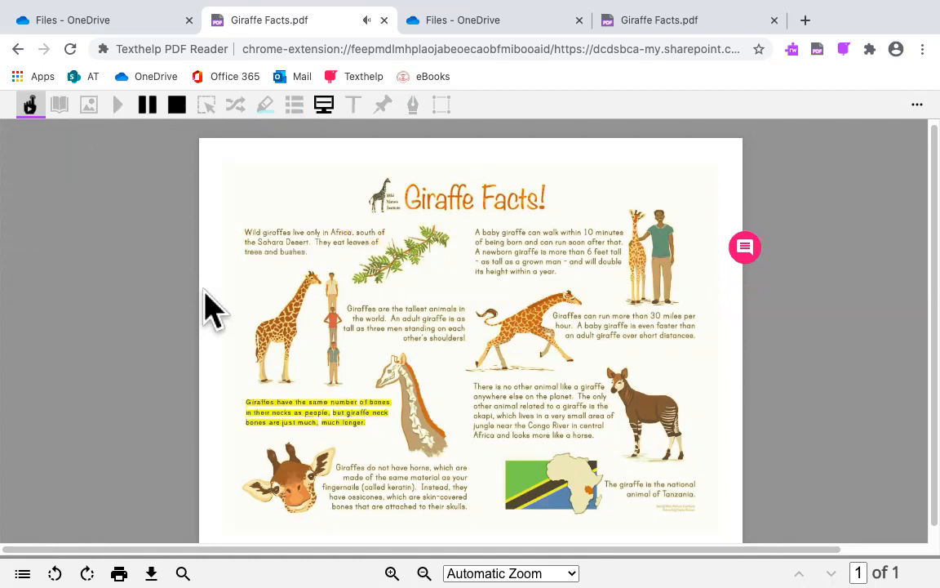
{"action": "left_click", "coordinate": [148, 105]}
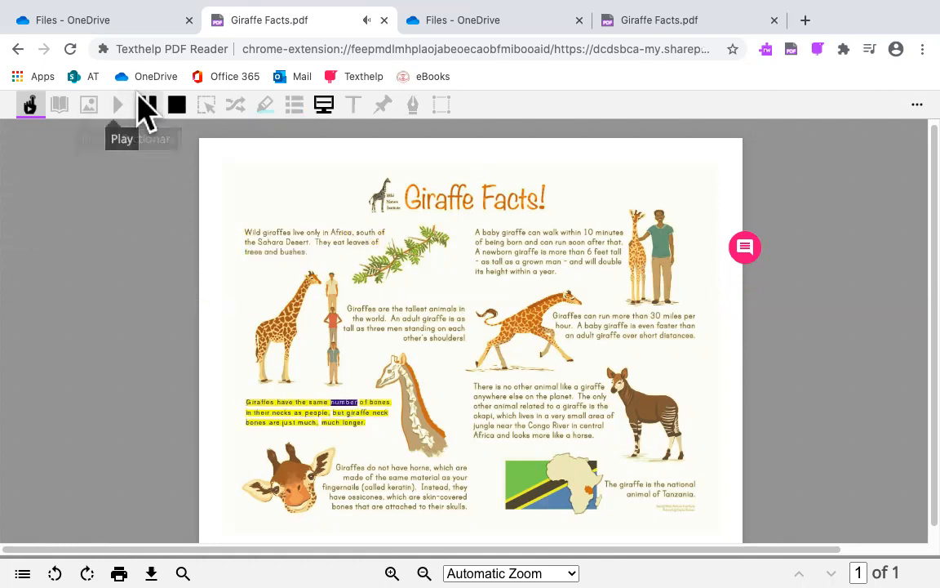
{"action": "left_click", "coordinate": [119, 104]}
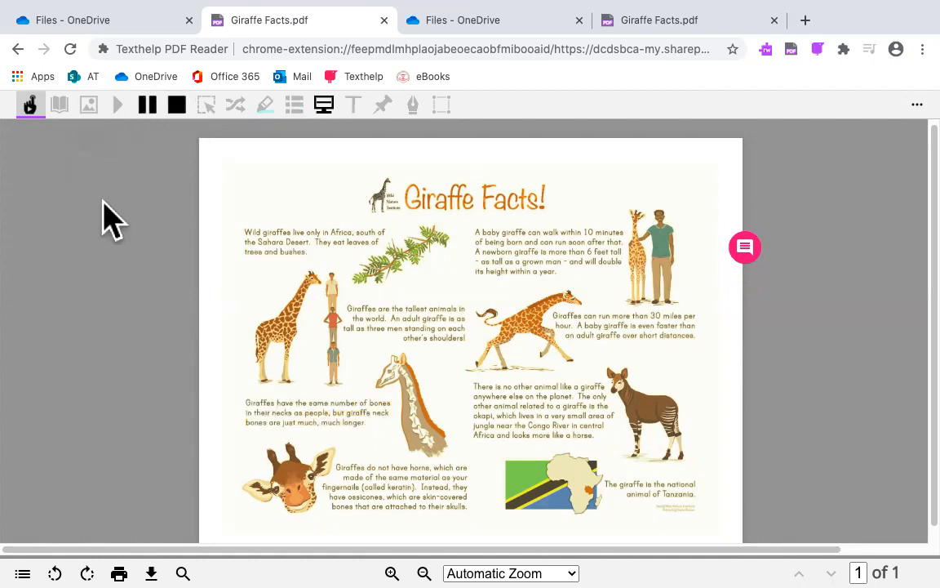
{"action": "mouse_move", "coordinate": [147, 164]}
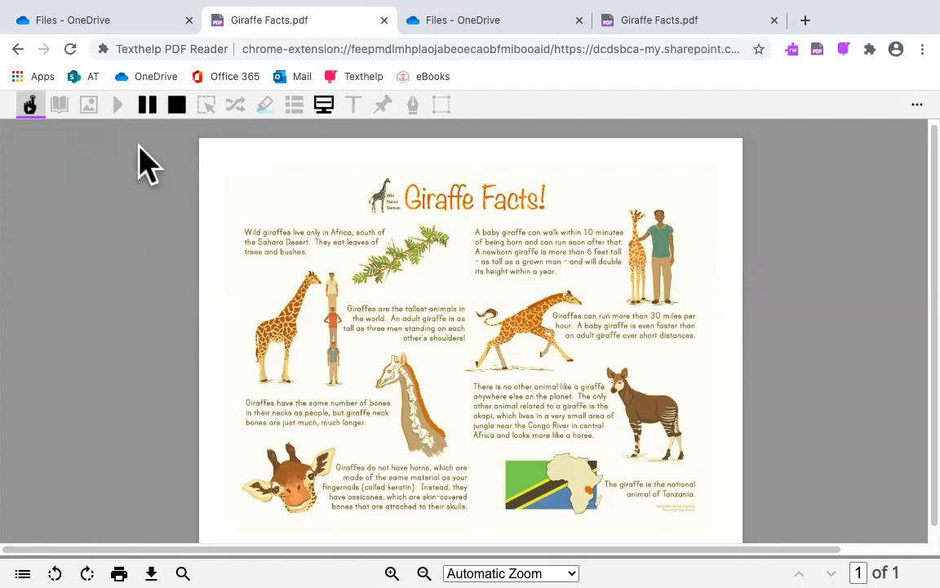
{"action": "mouse_move", "coordinate": [43, 195]}
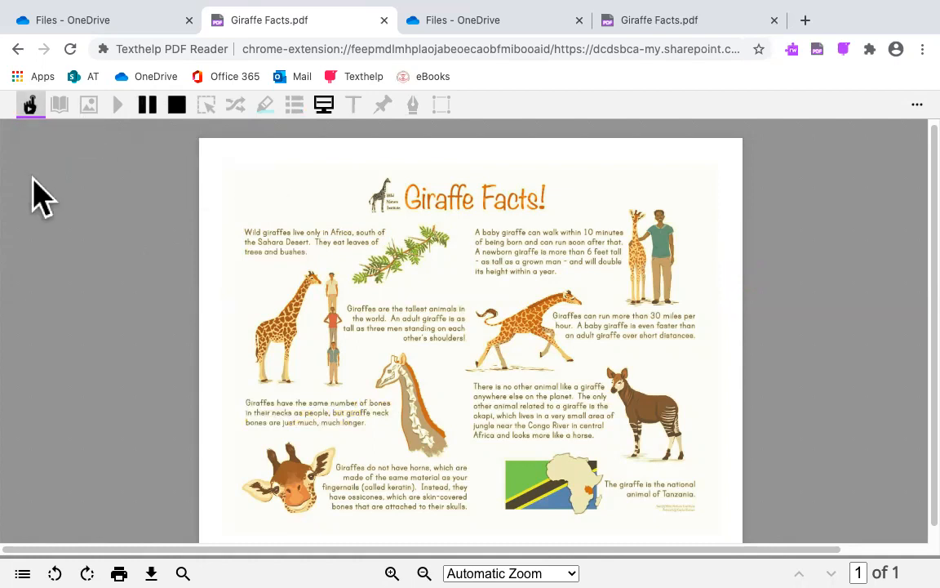
{"action": "mouse_move", "coordinate": [177, 105]}
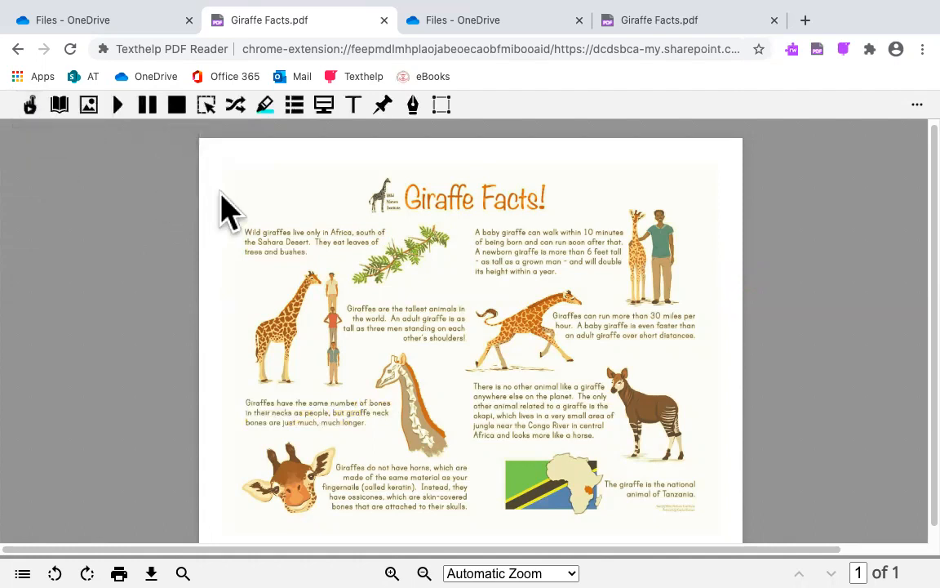
{"action": "mouse_move", "coordinate": [245, 249]}
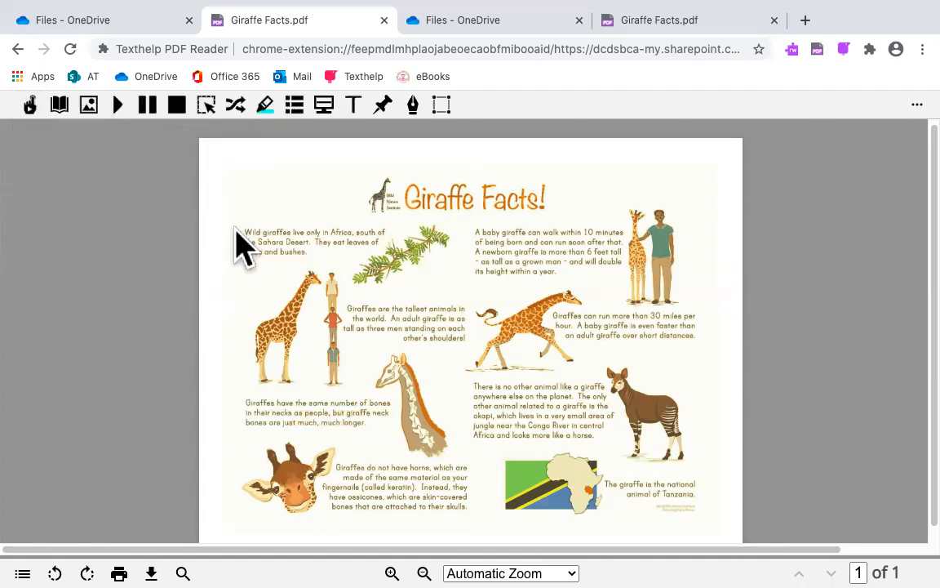
{"action": "mouse_move", "coordinate": [127, 175]}
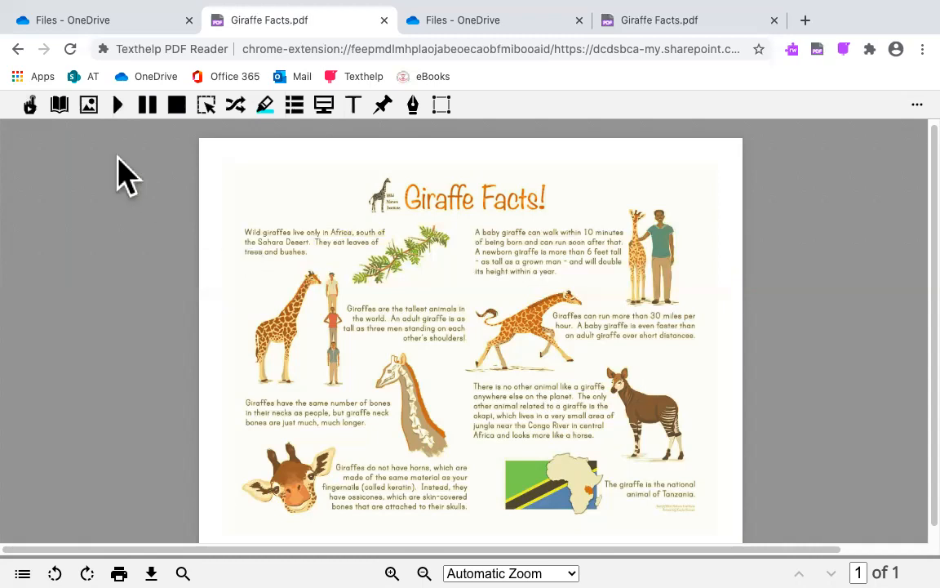
{"action": "mouse_move", "coordinate": [59, 104]}
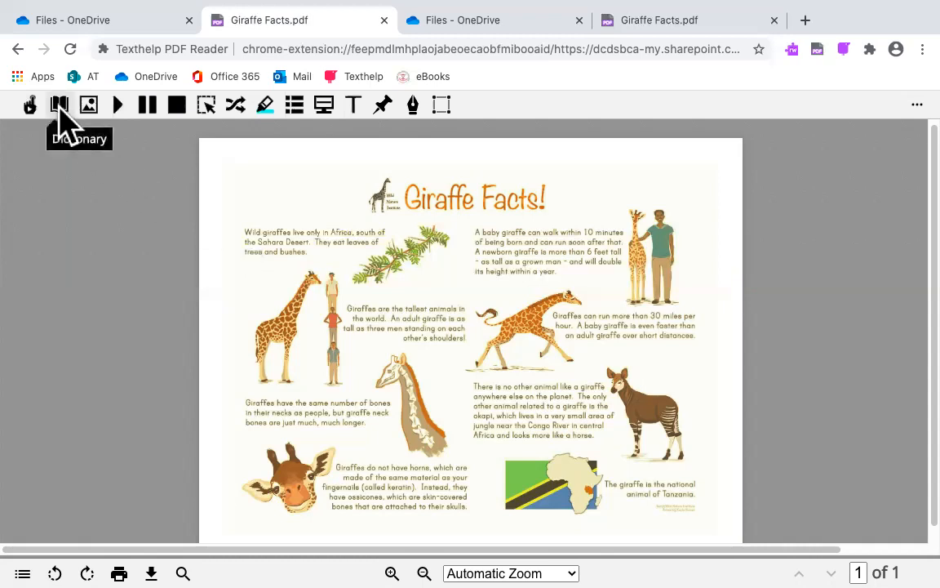
{"action": "mouse_move", "coordinate": [249, 244]}
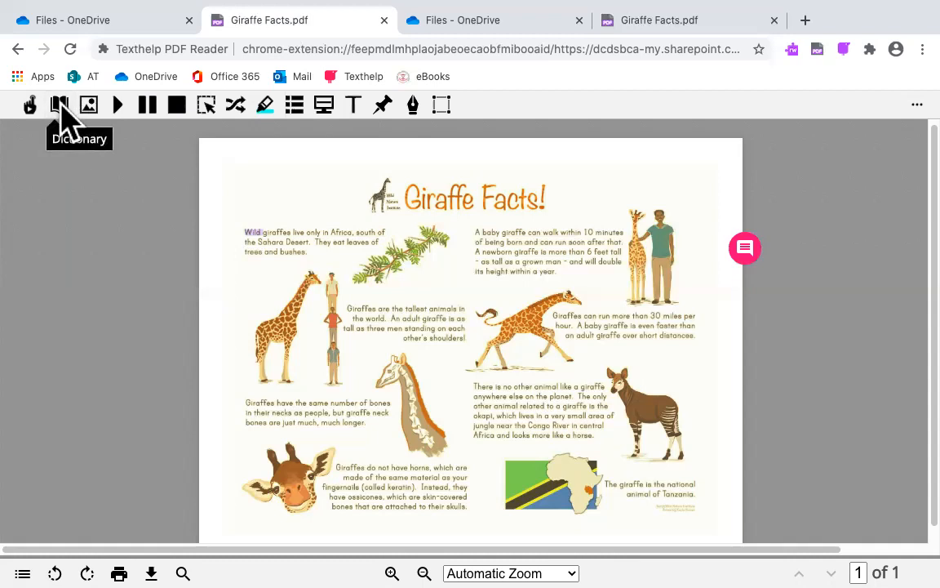
{"action": "left_click", "coordinate": [59, 105]}
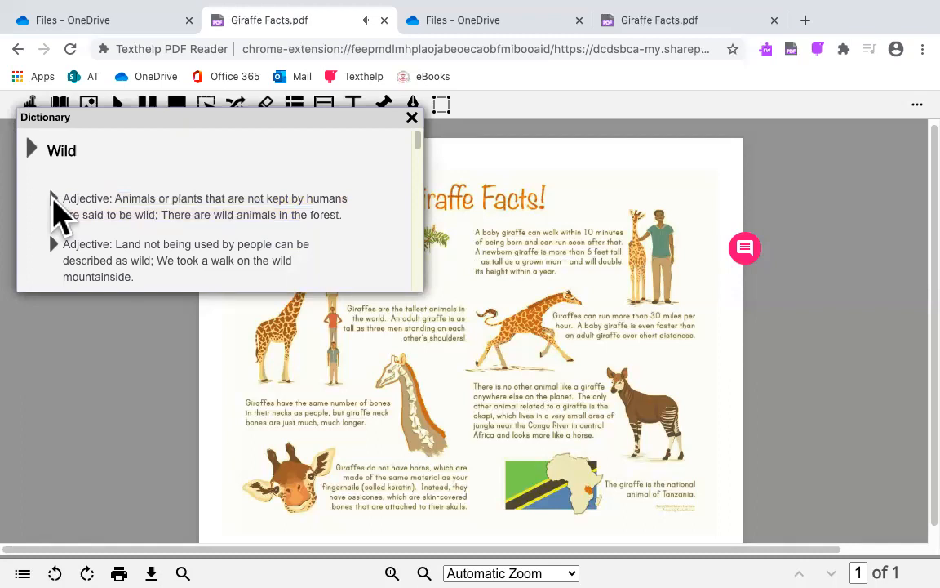
{"action": "mouse_move", "coordinate": [176, 224]}
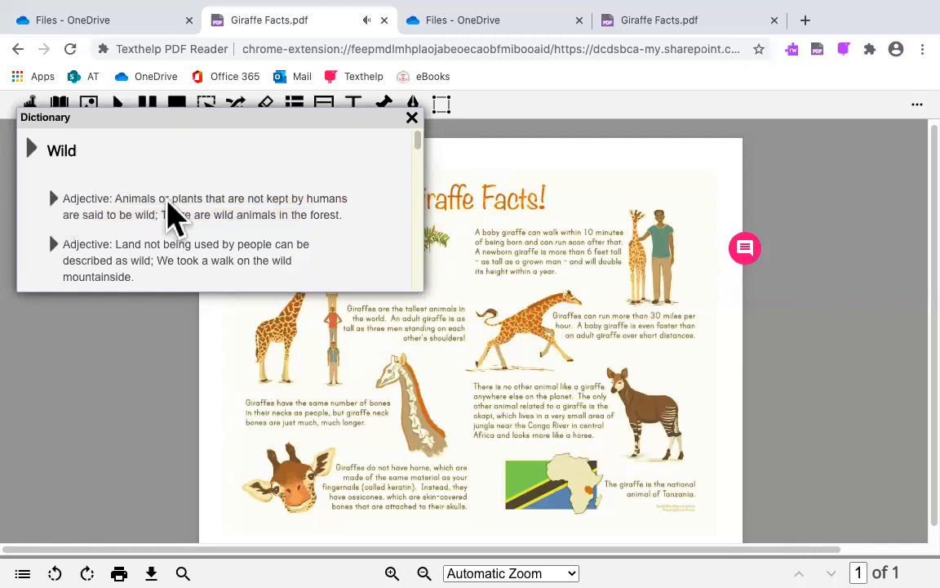
{"action": "mouse_move", "coordinate": [421, 135]}
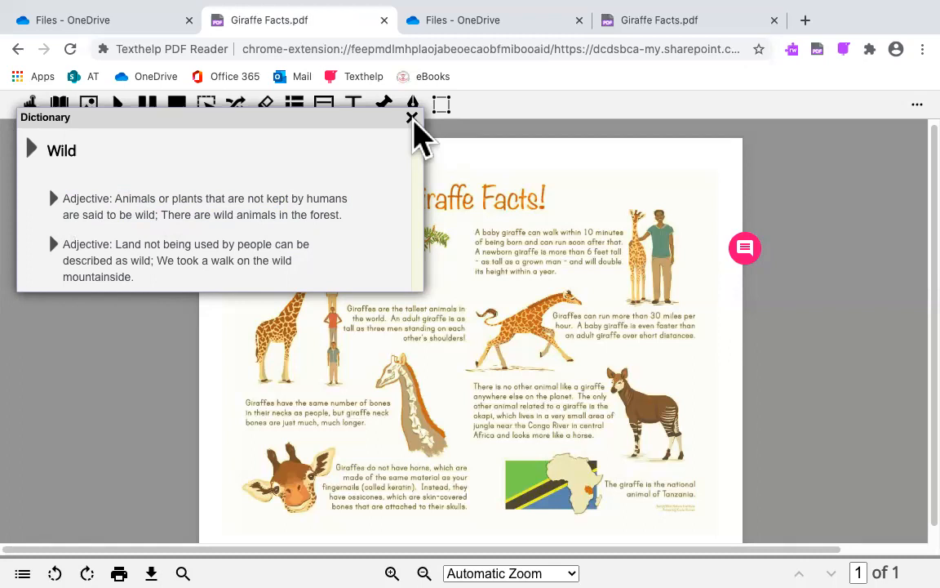
{"action": "left_click", "coordinate": [412, 119]}
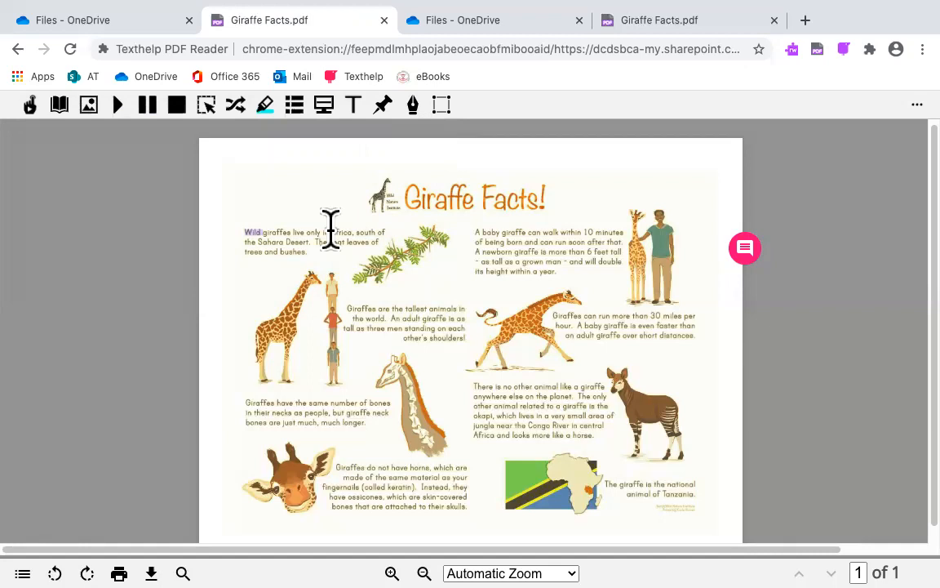
{"action": "mouse_move", "coordinate": [88, 104]}
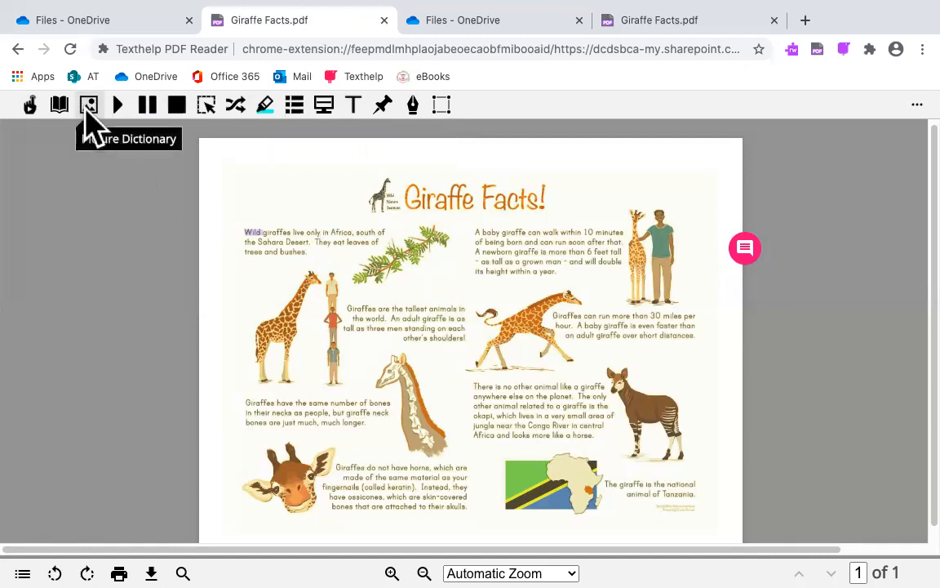
{"action": "mouse_move", "coordinate": [331, 249]}
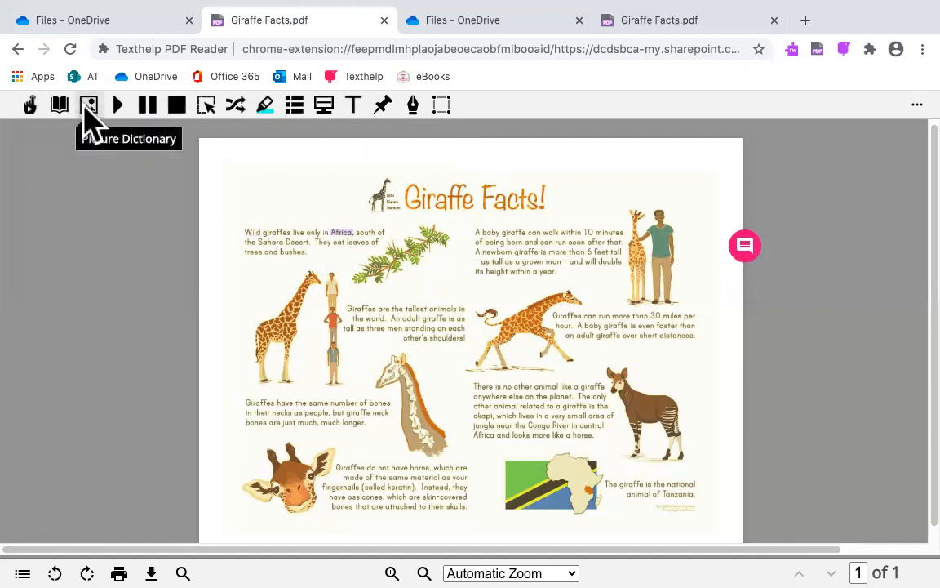
{"action": "left_click", "coordinate": [89, 105]}
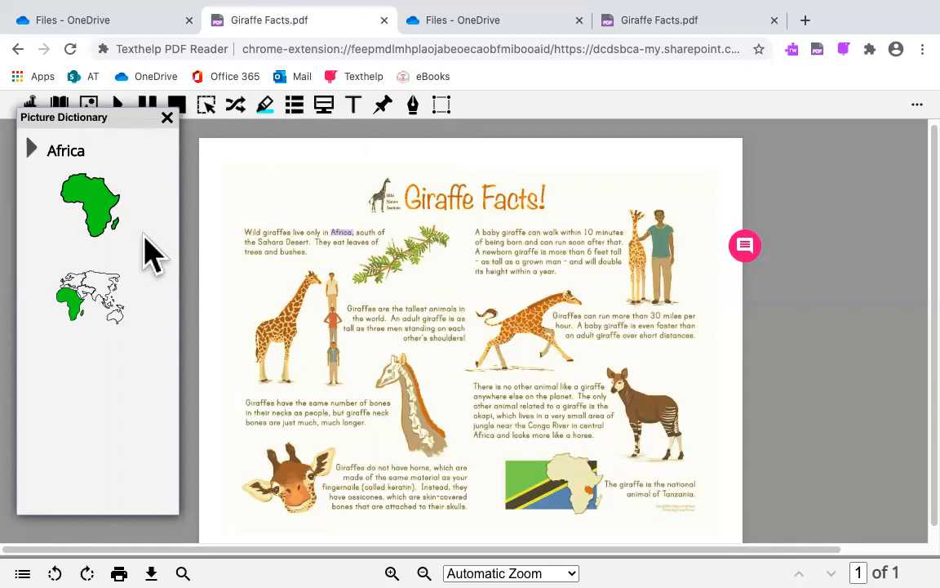
{"action": "mouse_move", "coordinate": [172, 130]}
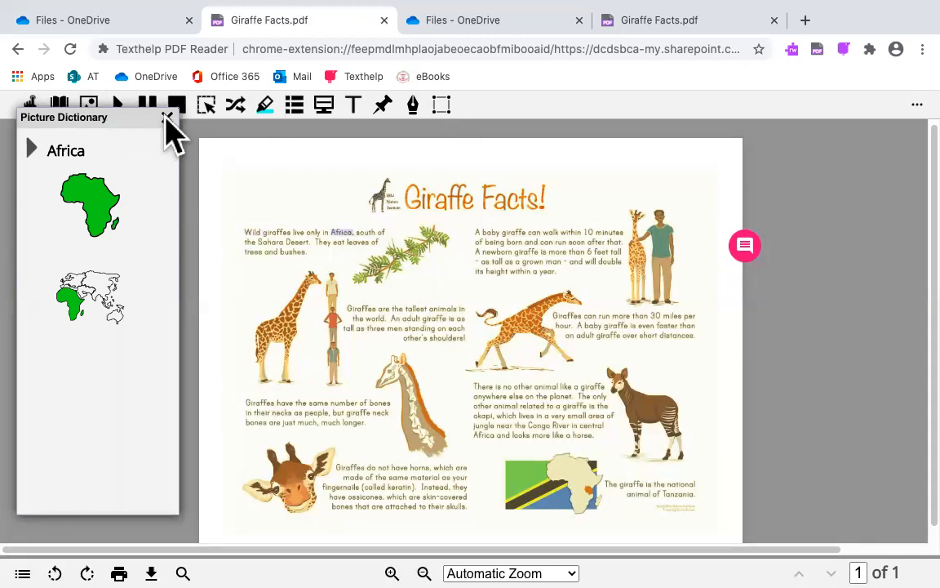
{"action": "left_click", "coordinate": [168, 118]}
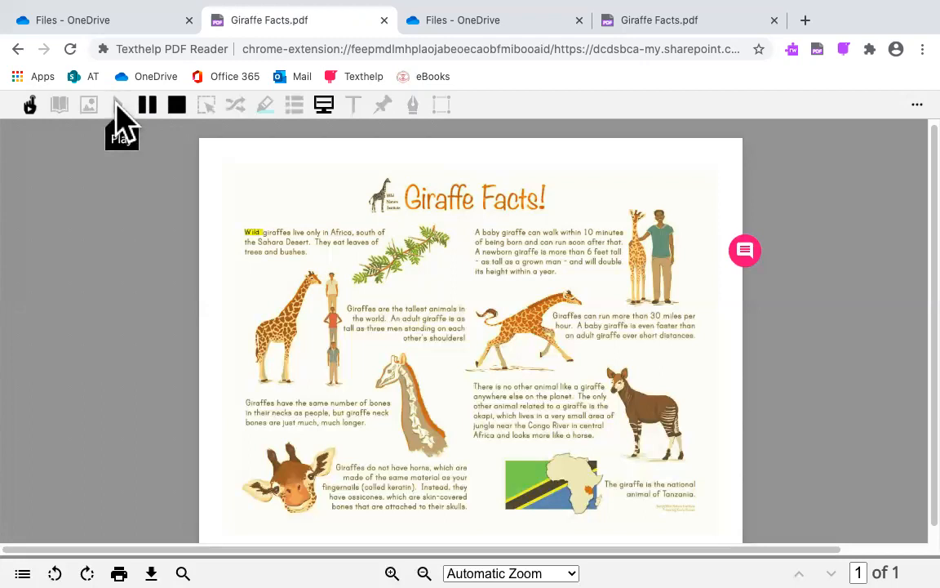
{"action": "left_click", "coordinate": [116, 105]}
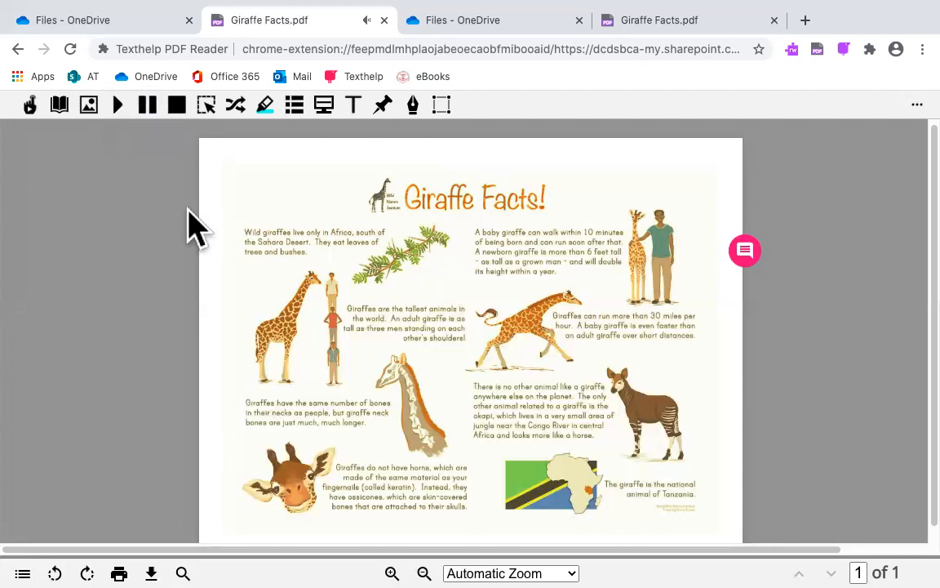
{"action": "mouse_move", "coordinate": [206, 105]}
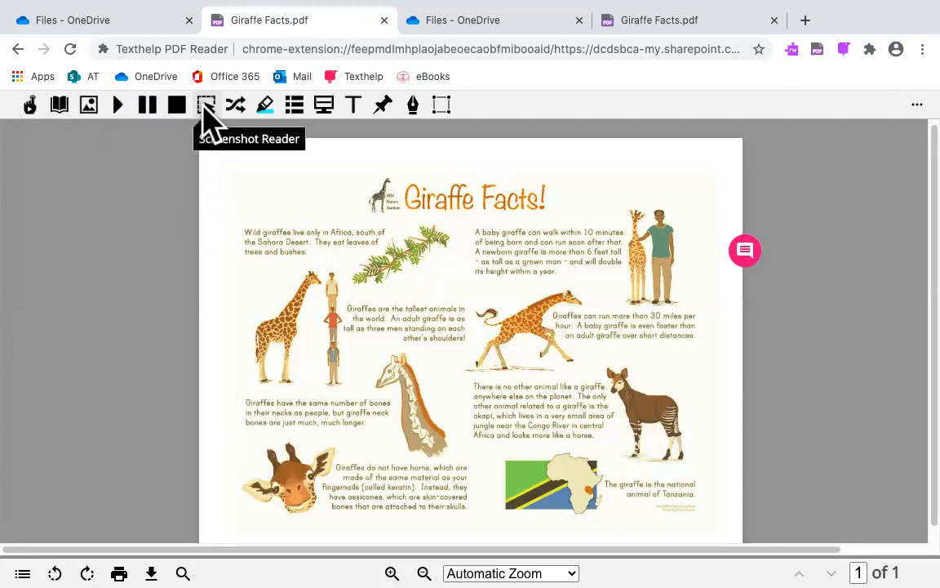
{"action": "mouse_move", "coordinate": [211, 127]}
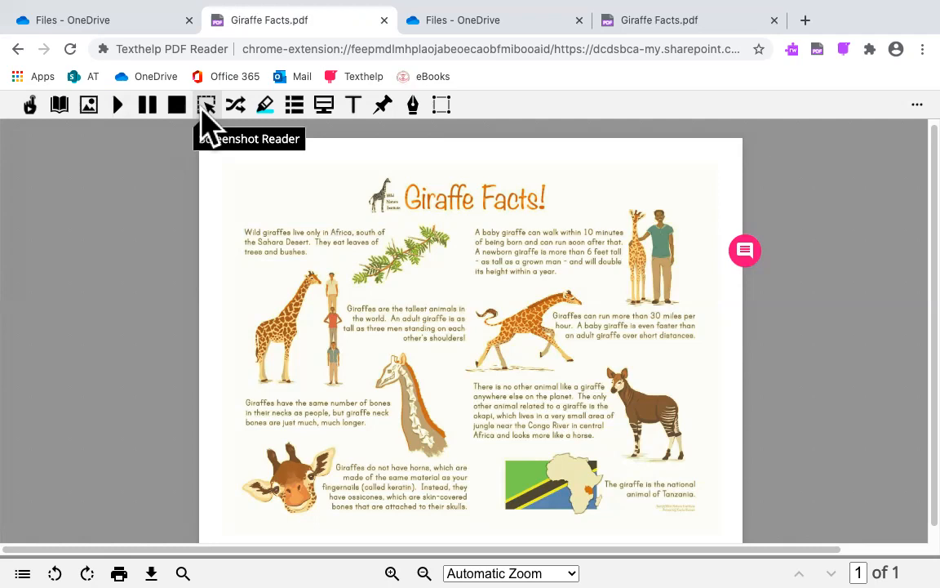
Use Screenshot Reader to box the first paragraph about wild giraffes so it is read aloud.
{"action": "left_click", "coordinate": [207, 105]}
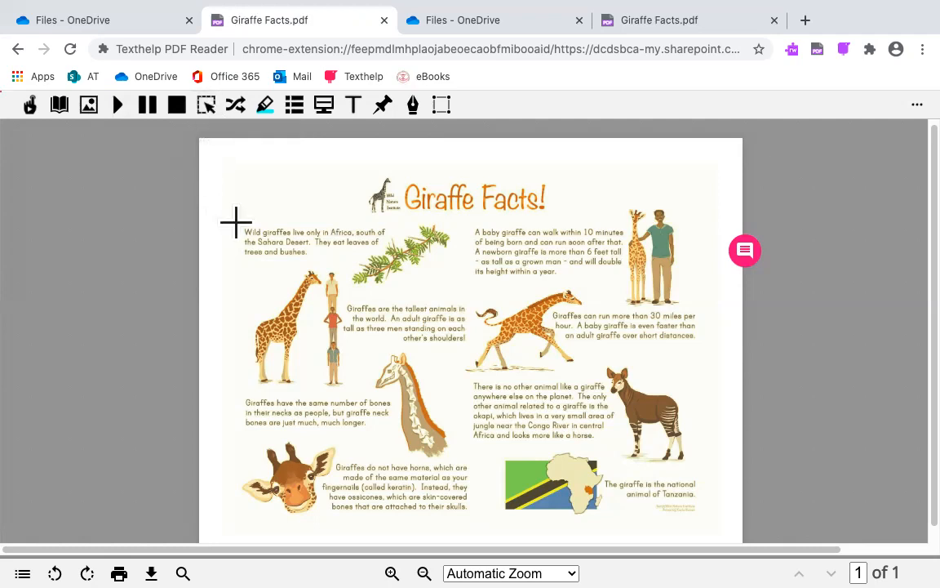
{"action": "left_click_drag", "start_coordinate": [235, 221], "coordinate": [378, 251]}
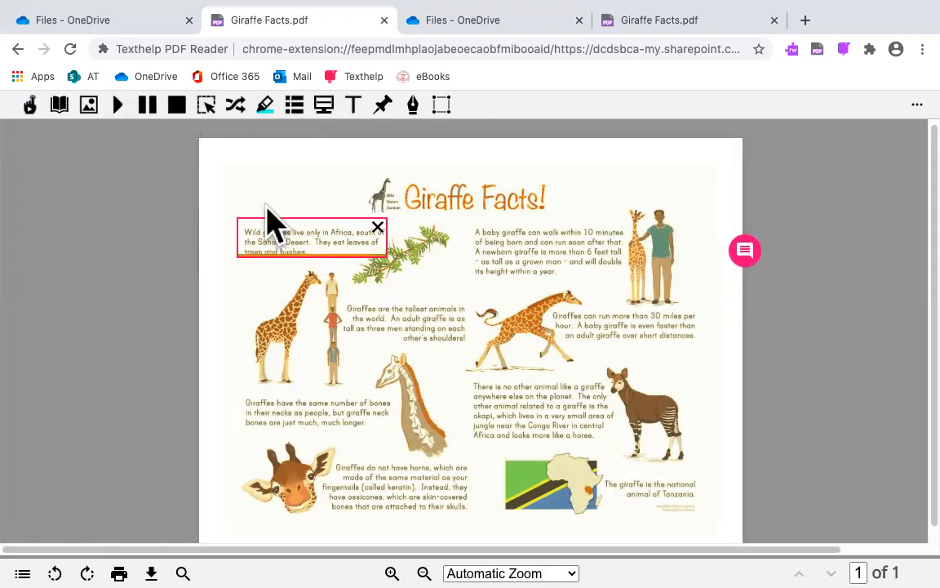
{"action": "mouse_move", "coordinate": [220, 179]}
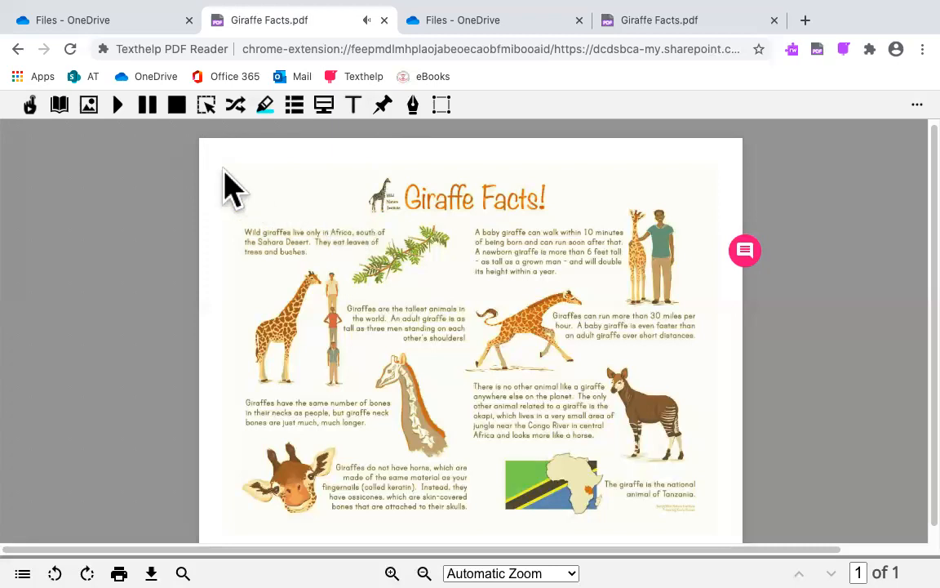
{"action": "mouse_move", "coordinate": [241, 134]}
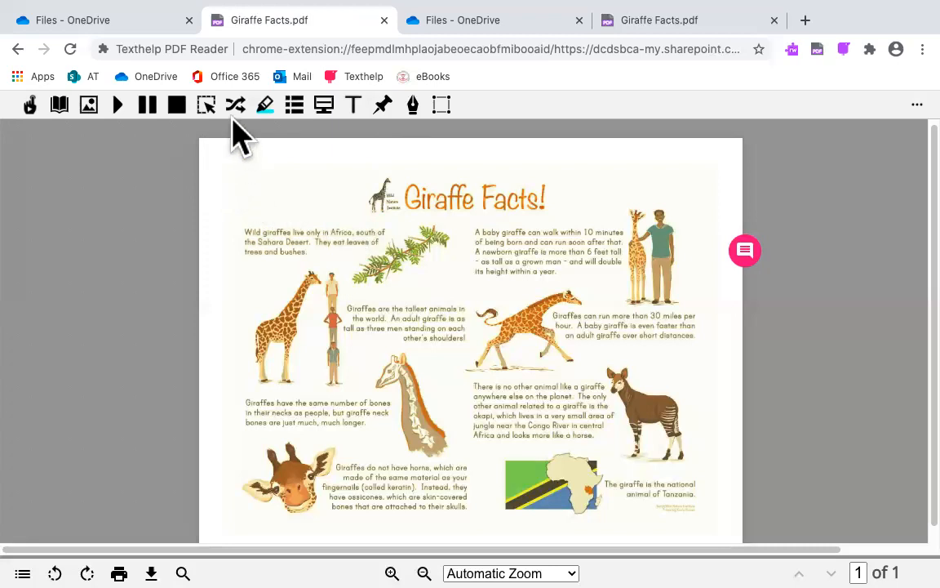
{"action": "mouse_move", "coordinate": [235, 104]}
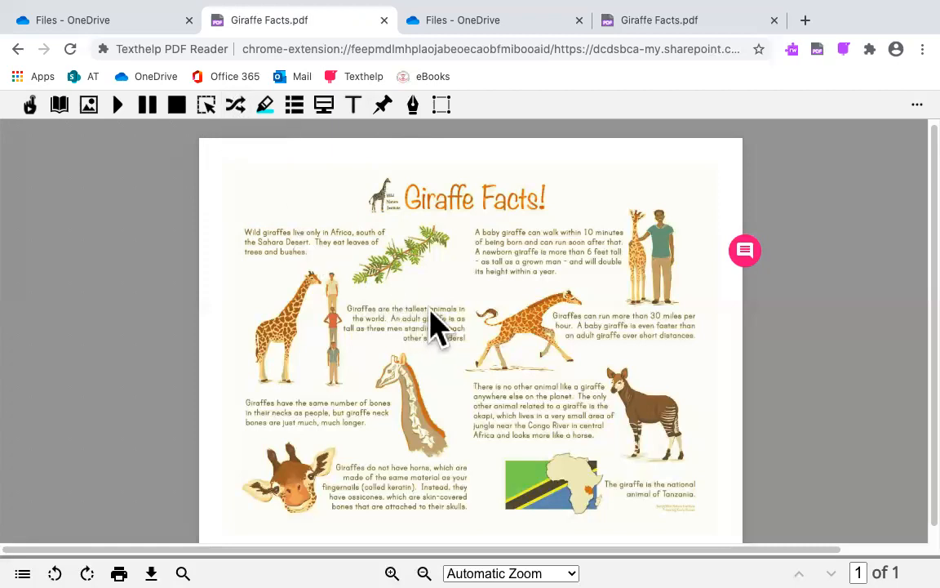
{"action": "mouse_move", "coordinate": [334, 241]}
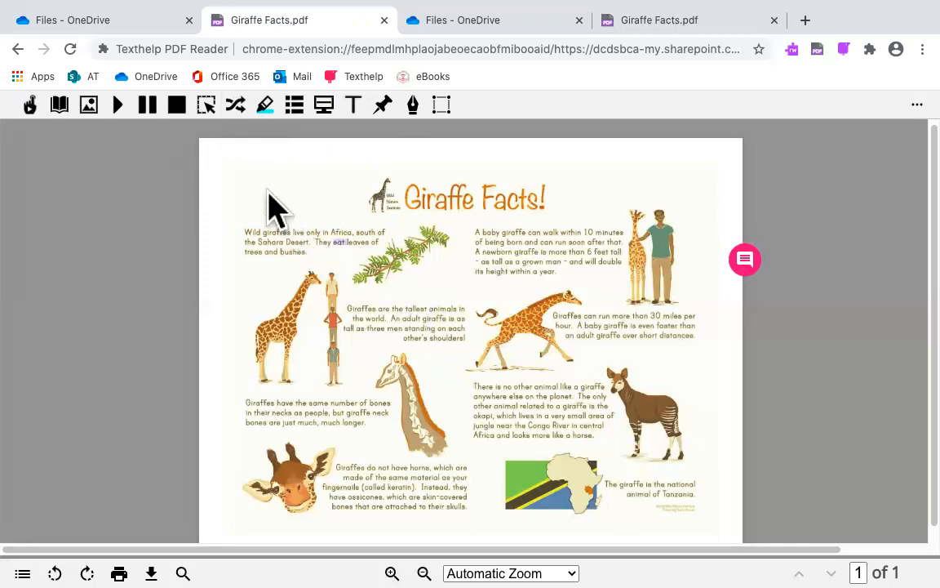
{"action": "mouse_move", "coordinate": [236, 104]}
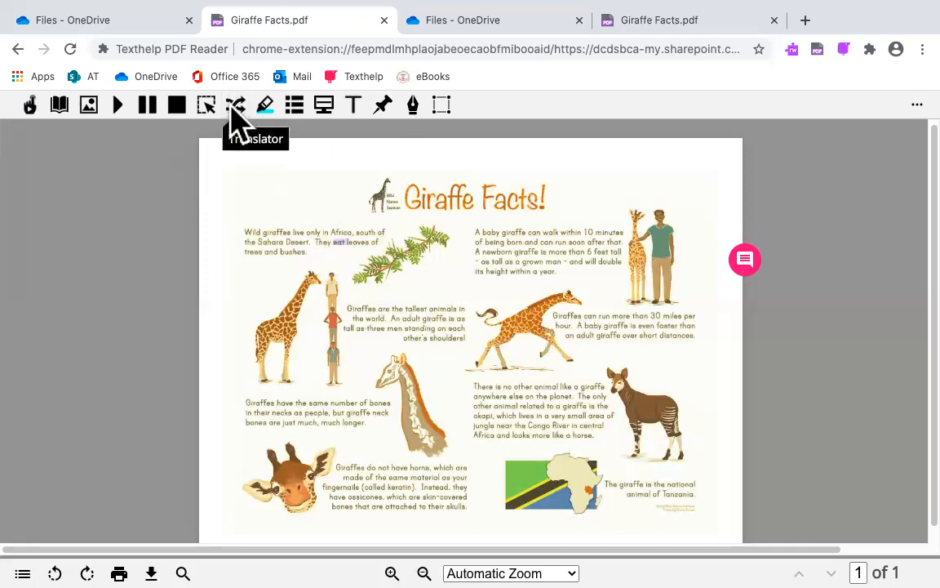
{"action": "left_click", "coordinate": [236, 104]}
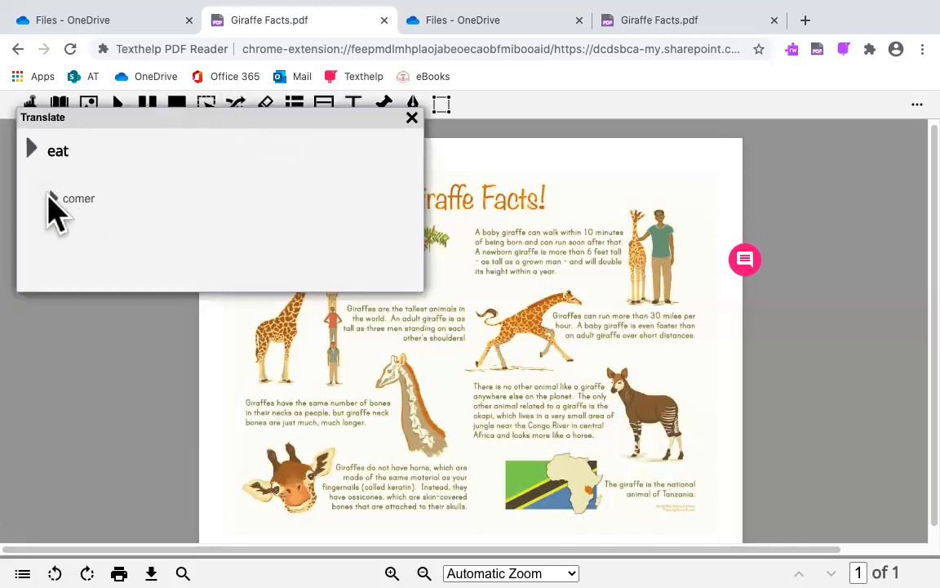
{"action": "left_click", "coordinate": [58, 150]}
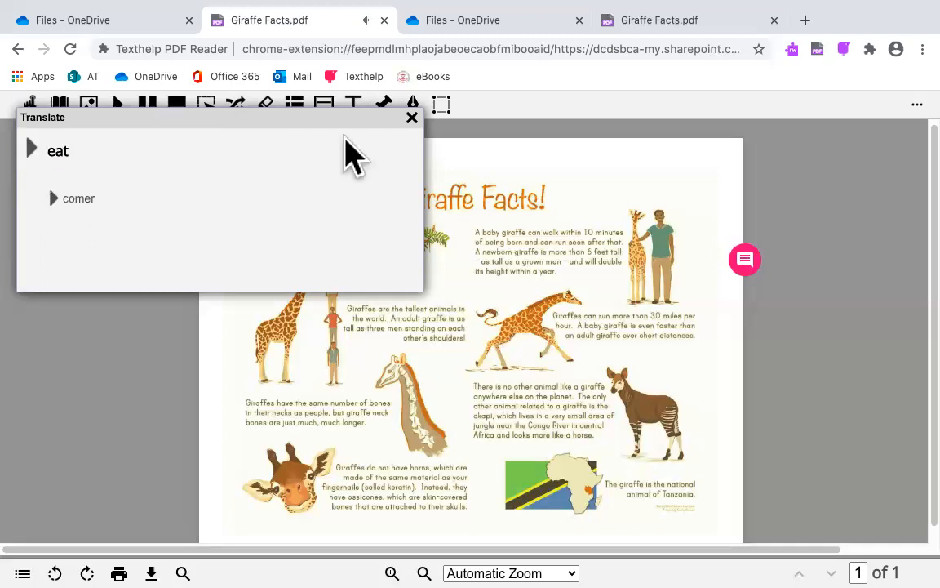
{"action": "left_click", "coordinate": [412, 117]}
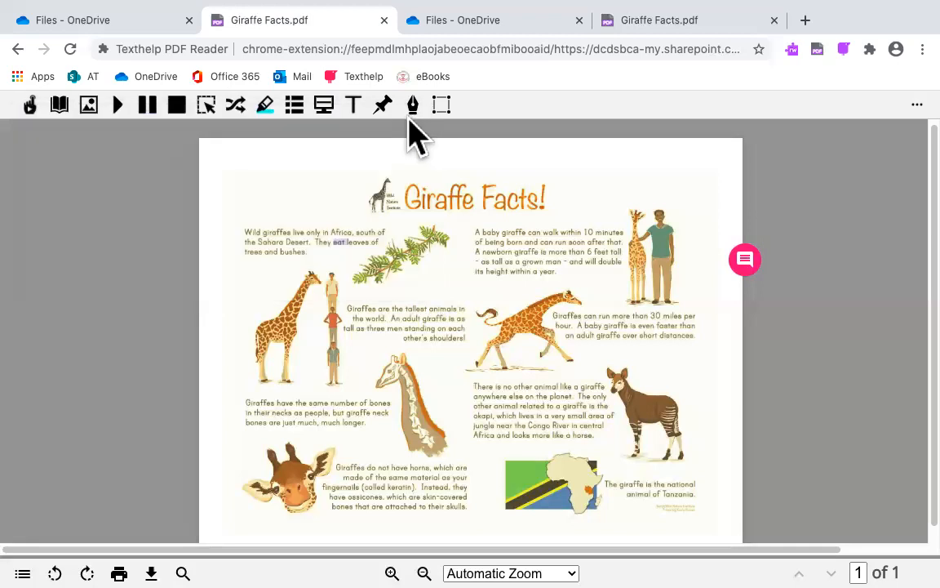
{"action": "mouse_move", "coordinate": [266, 104]}
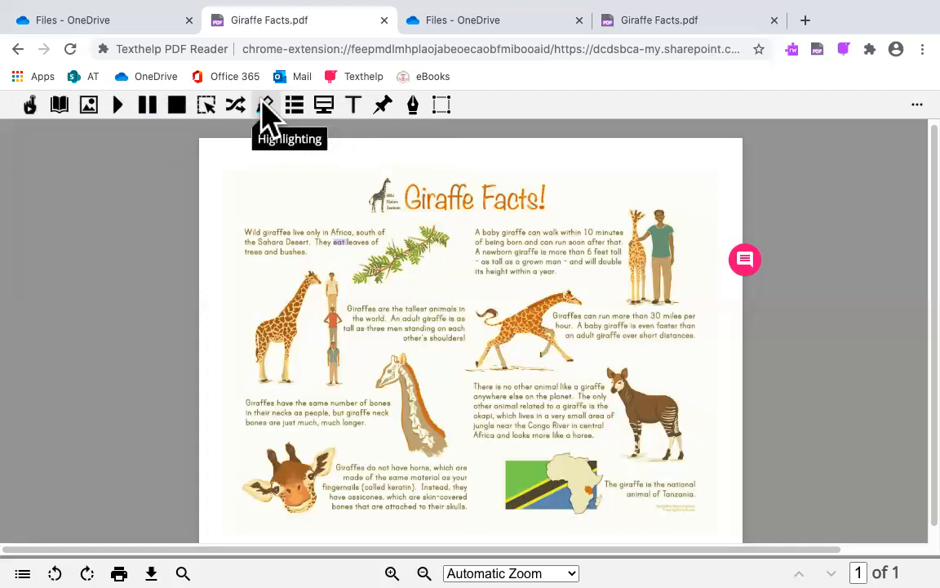
Bring up the highlighter colour choices for marking 'eat' green and 'trees' blue.
{"action": "left_click", "coordinate": [266, 105]}
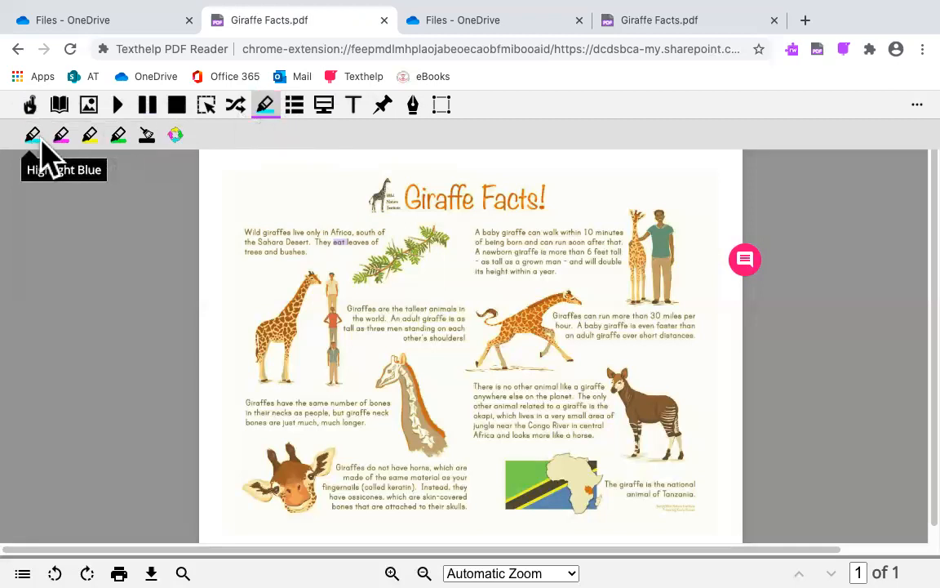
{"action": "mouse_move", "coordinate": [119, 135]}
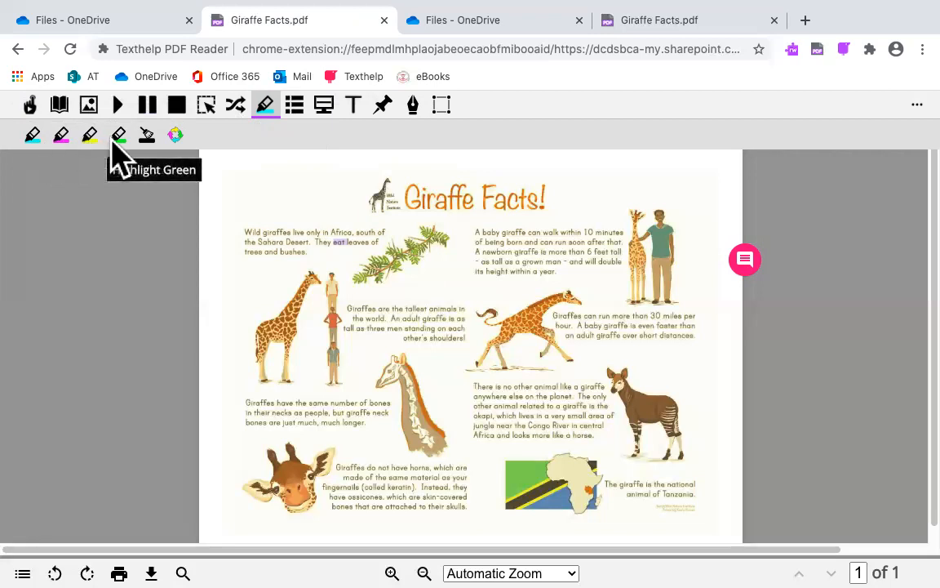
{"action": "mouse_move", "coordinate": [171, 163]}
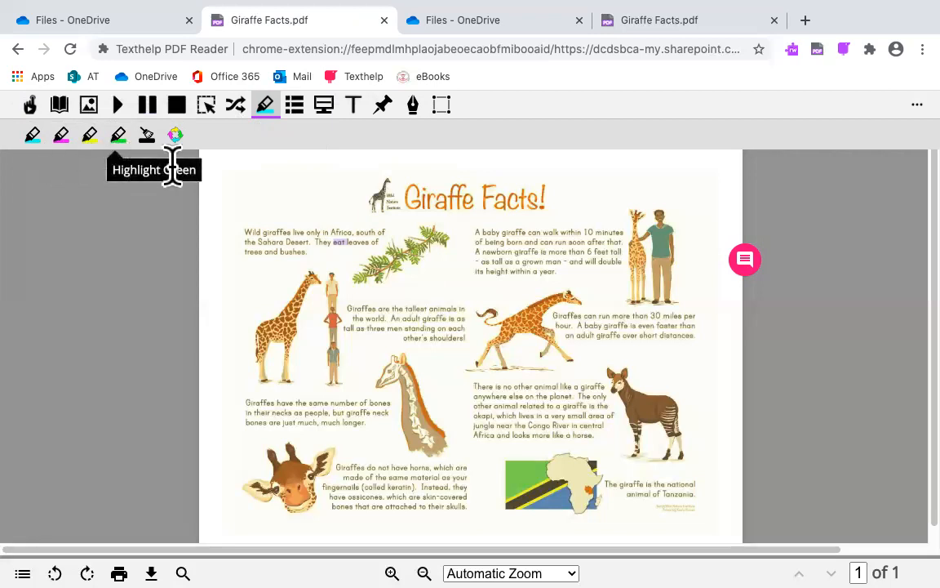
{"action": "mouse_move", "coordinate": [280, 250]}
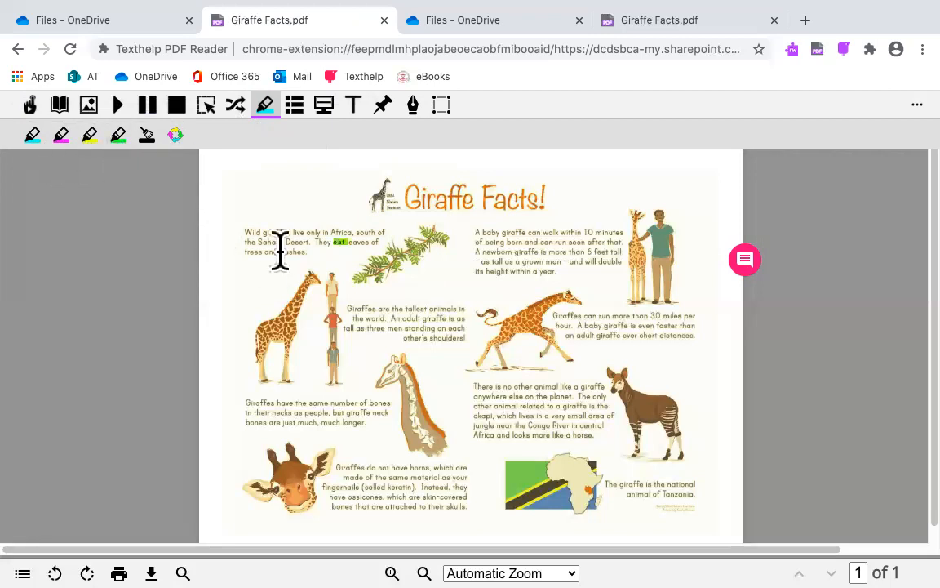
{"action": "mouse_move", "coordinate": [287, 248]}
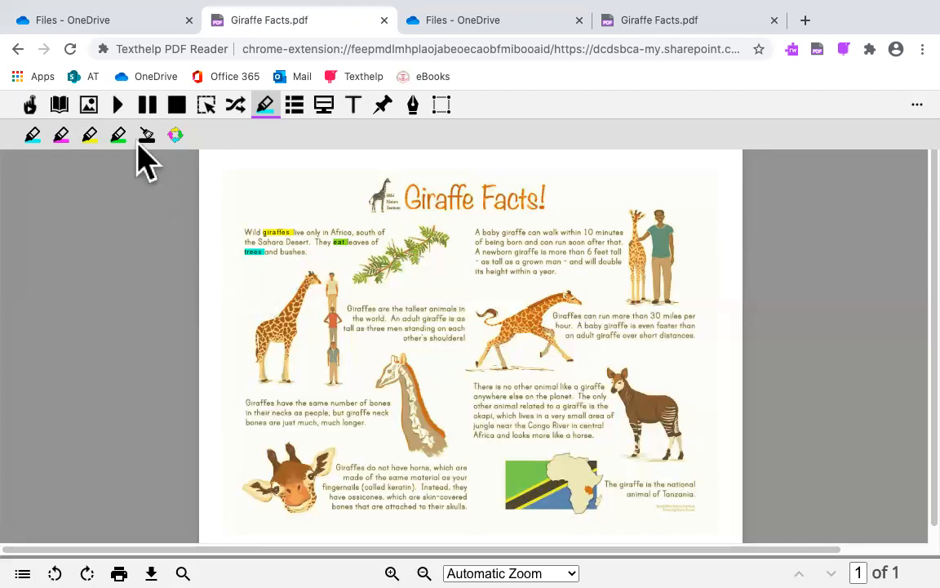
{"action": "mouse_move", "coordinate": [146, 134]}
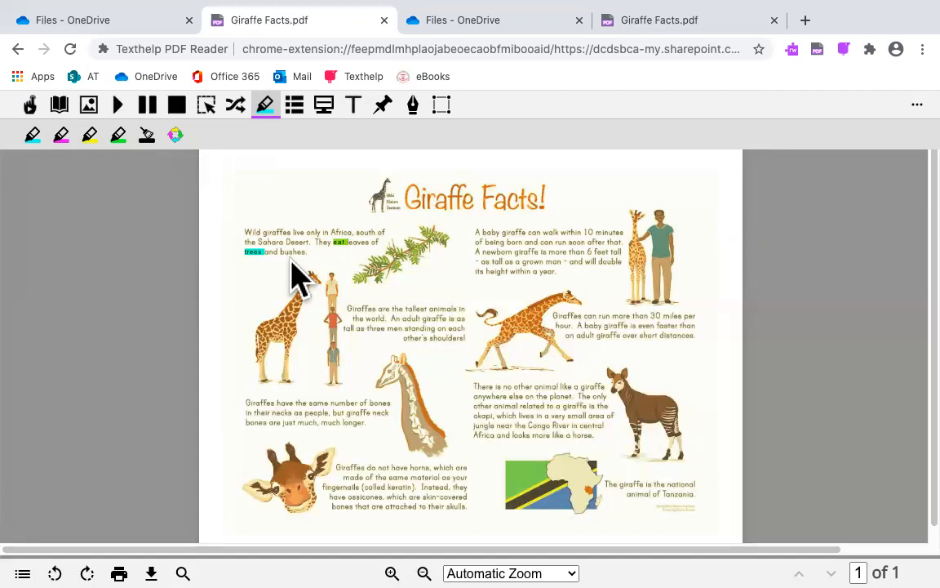
{"action": "mouse_move", "coordinate": [301, 281]}
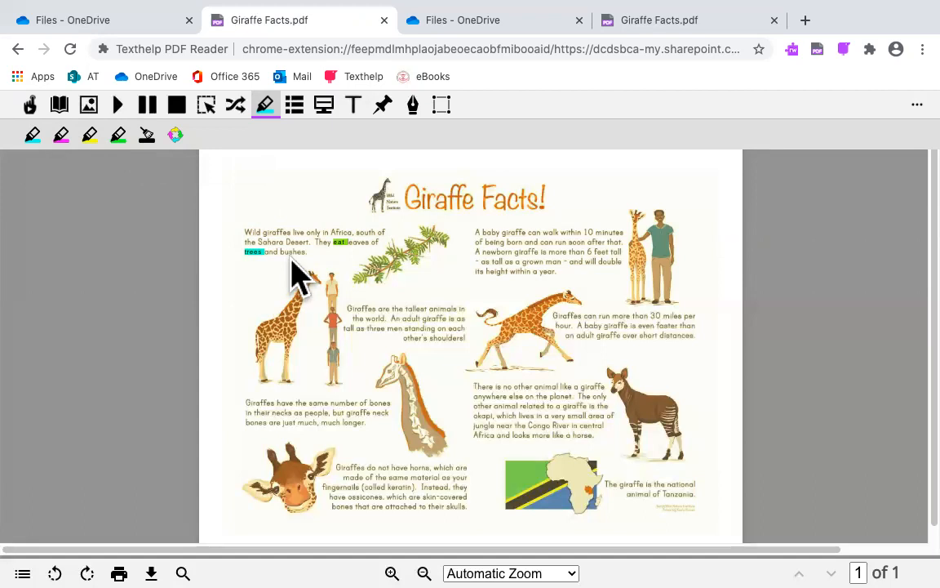
{"action": "mouse_move", "coordinate": [204, 184]}
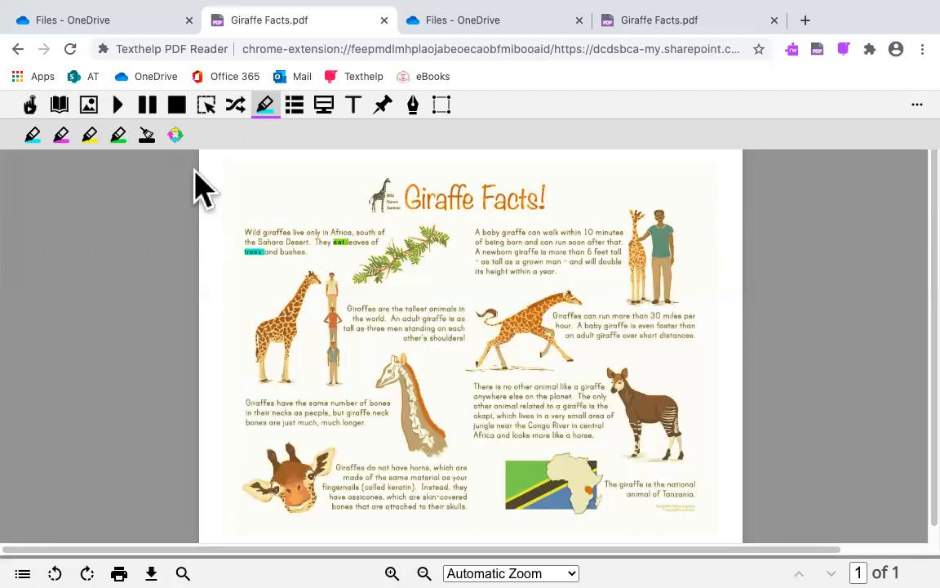
{"action": "mouse_move", "coordinate": [175, 134]}
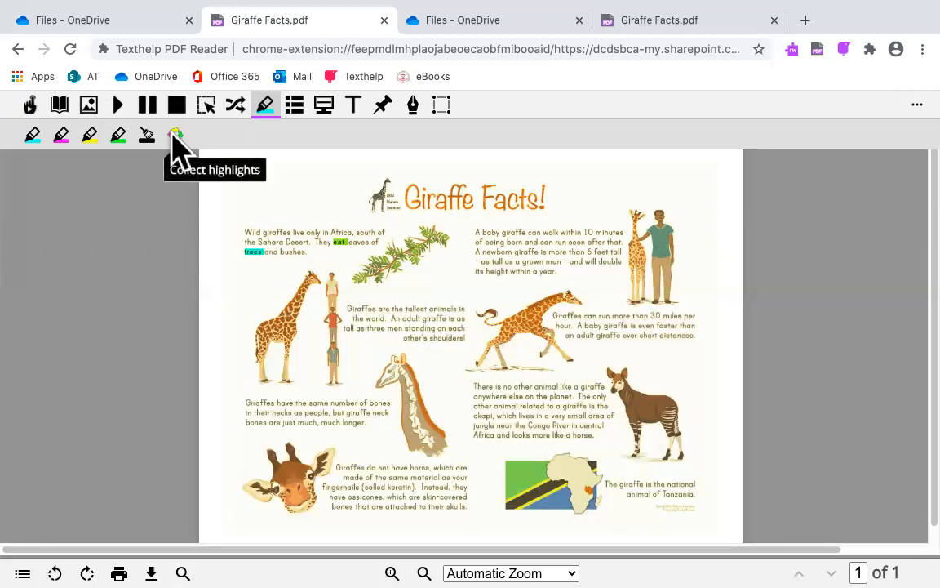
{"action": "mouse_move", "coordinate": [257, 253]}
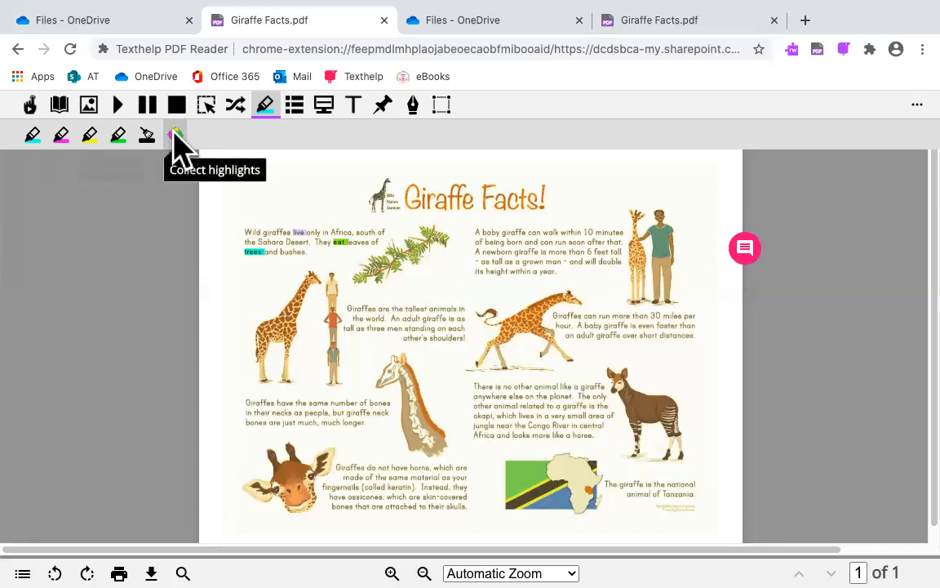
Collect the highlights 'eat' and 'trees' with all colours checked into a new Word document.
{"action": "left_click", "coordinate": [175, 134]}
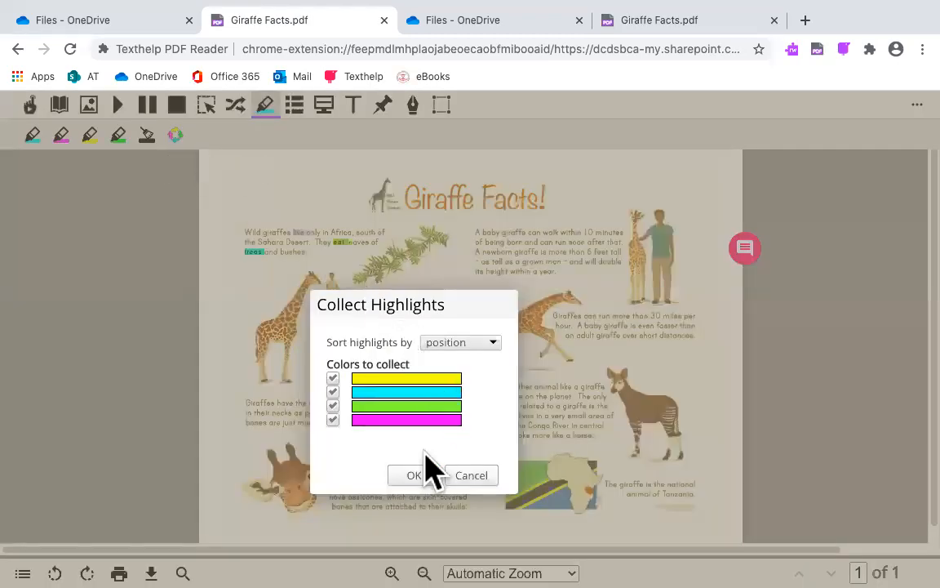
{"action": "left_click", "coordinate": [413, 475]}
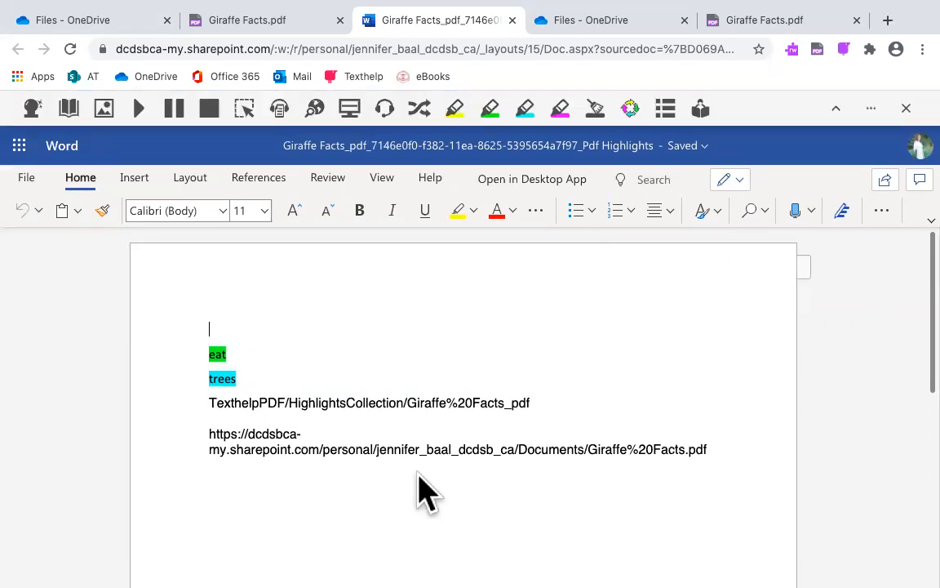
{"action": "mouse_move", "coordinate": [351, 273]}
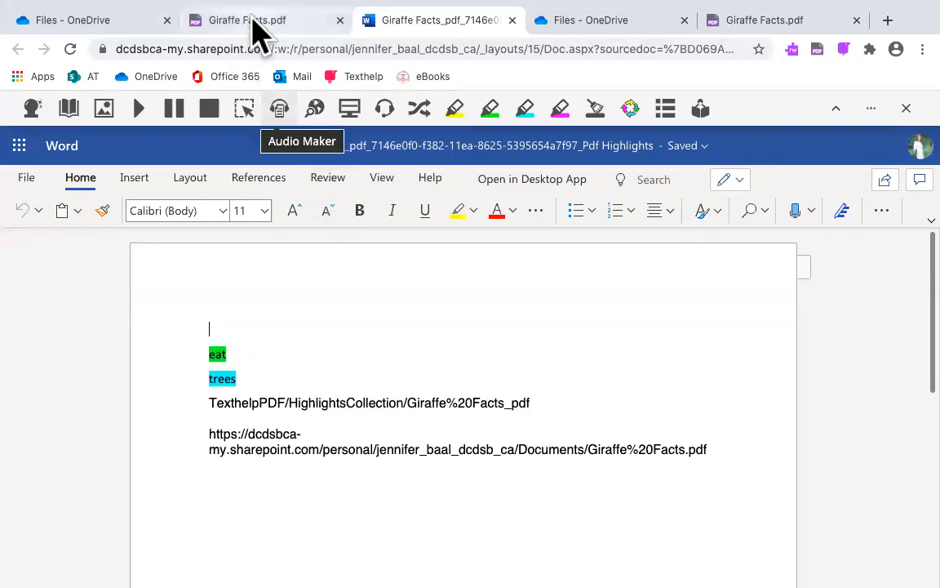
Return to the Giraffe Facts PDF and build a vocabulary list from 'eat' and 'trees'.
{"action": "left_click", "coordinate": [247, 20]}
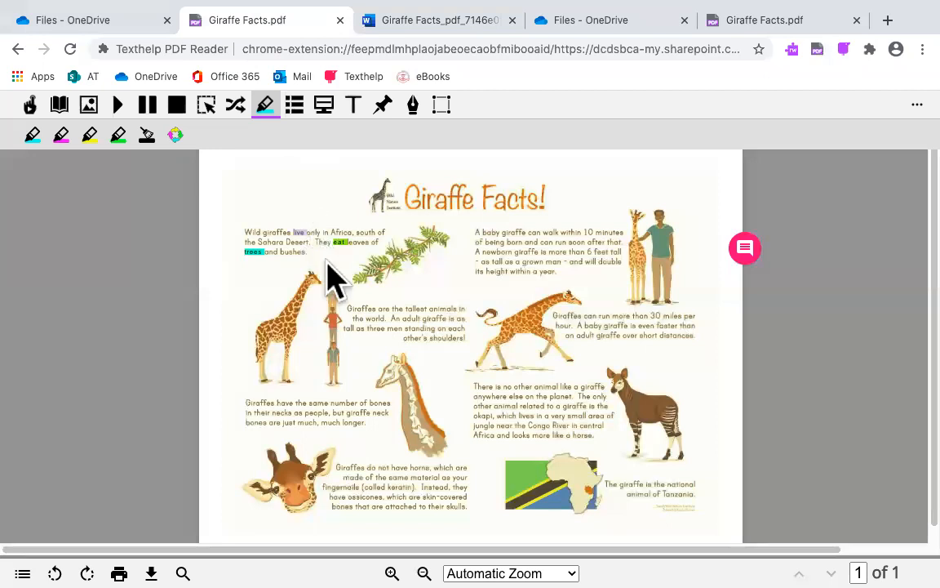
{"action": "mouse_move", "coordinate": [347, 343]}
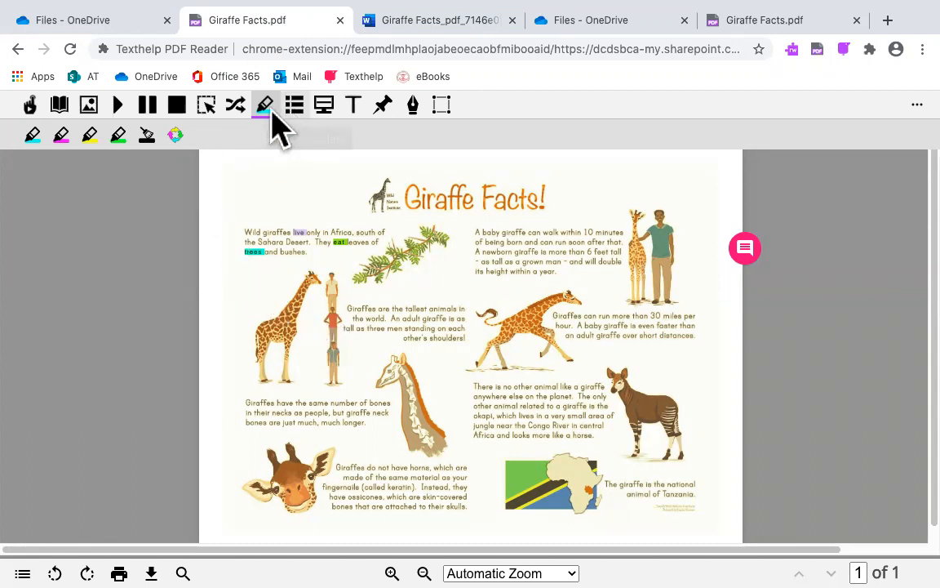
{"action": "mouse_move", "coordinate": [294, 105]}
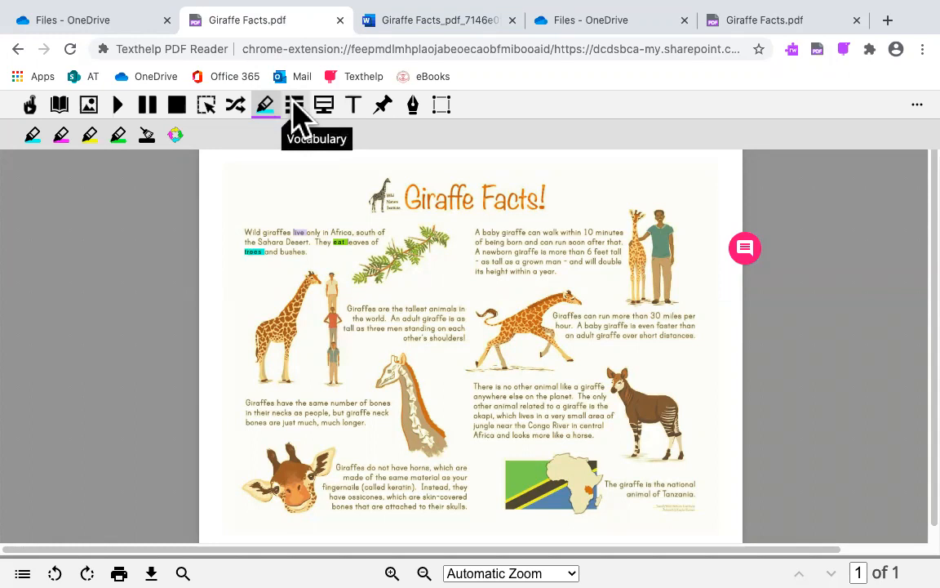
{"action": "left_click", "coordinate": [296, 105]}
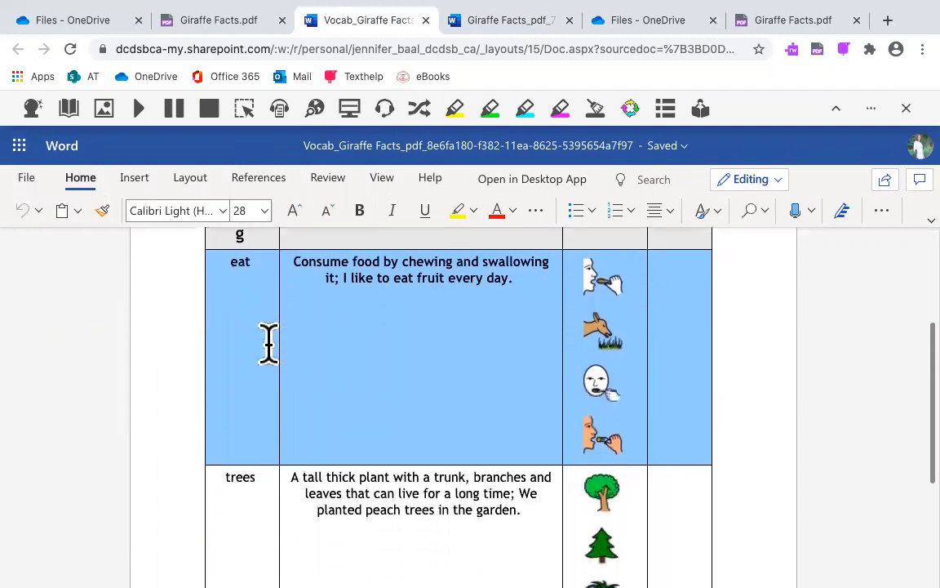
{"action": "mouse_move", "coordinate": [236, 290]}
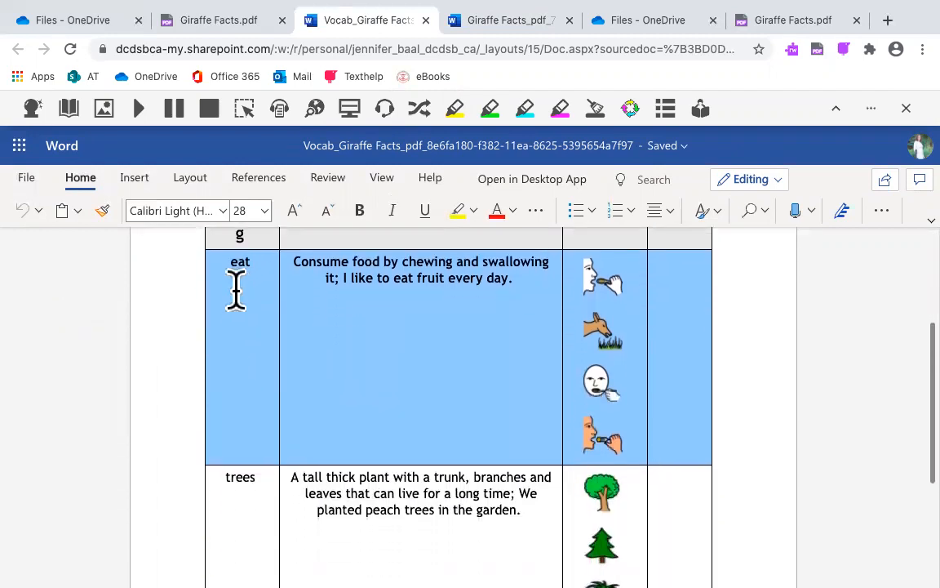
{"action": "mouse_move", "coordinate": [479, 270]}
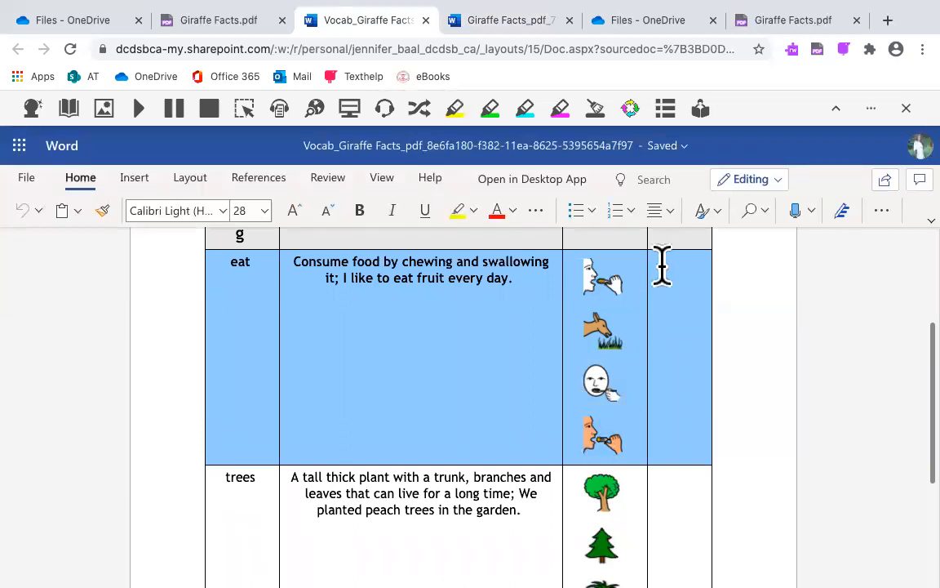
{"action": "mouse_move", "coordinate": [665, 366]}
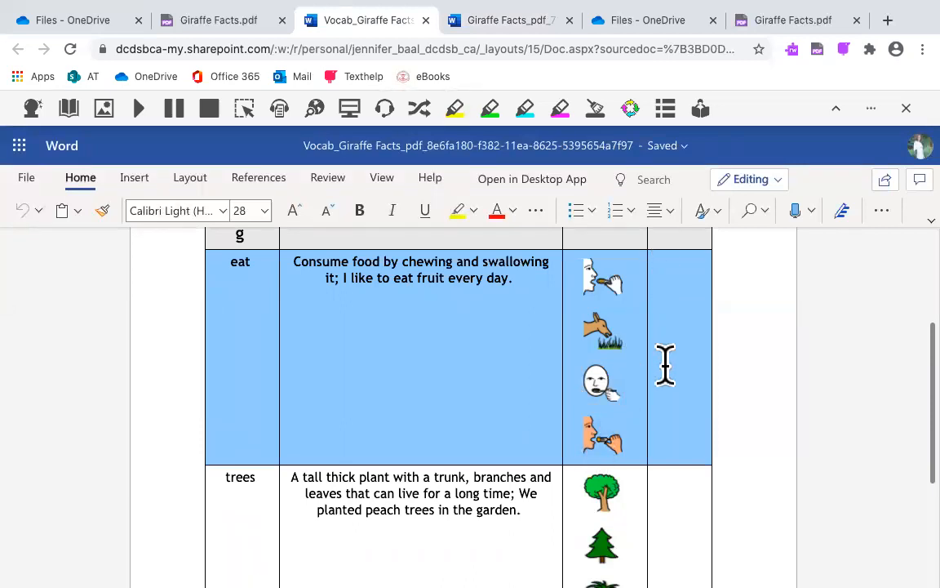
Fill the eat row's last cell so its sentence reads 'I like to eat food.'.
{"action": "left_click", "coordinate": [688, 282]}
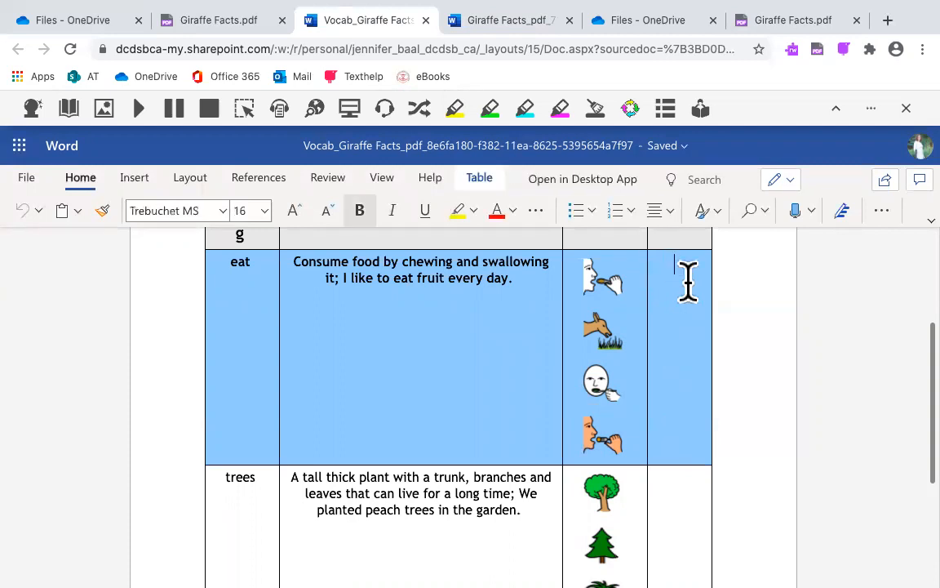
{"action": "type", "text": "I like to eat"}
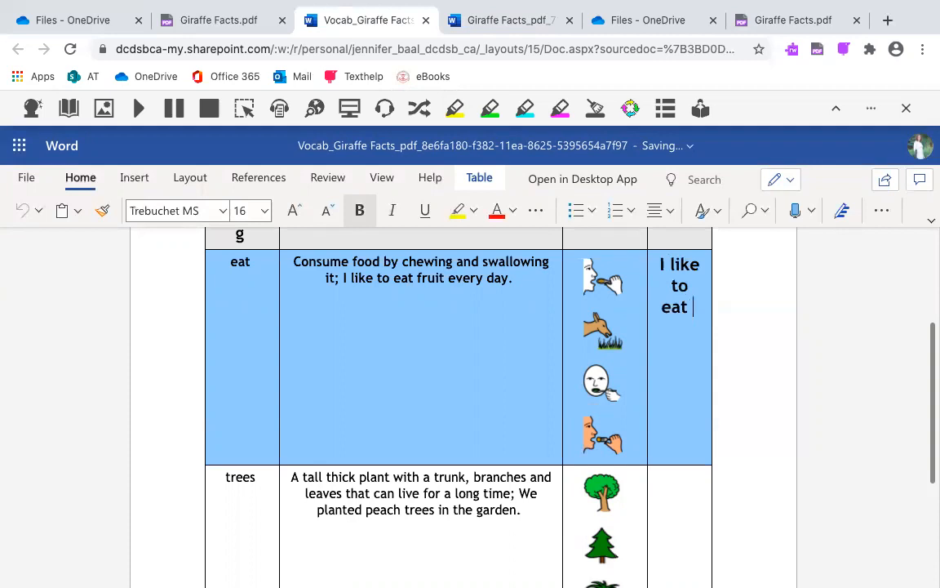
{"action": "type", "text": "food."}
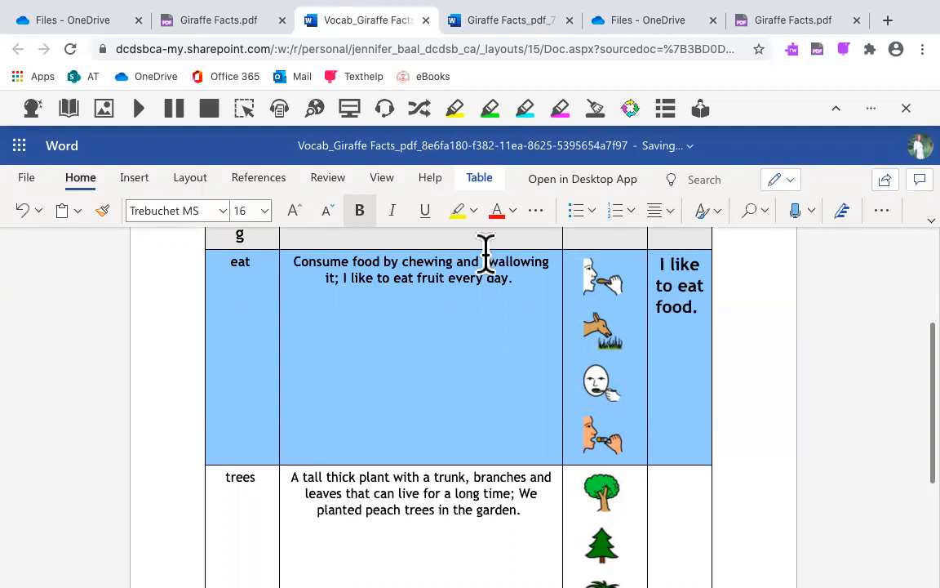
{"action": "mouse_move", "coordinate": [185, 279]}
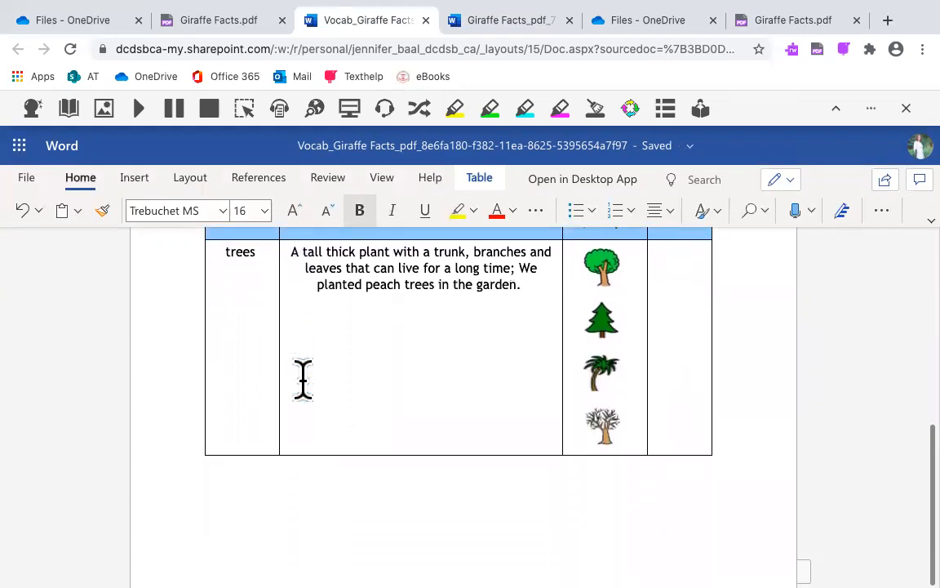
{"action": "left_click", "coordinate": [219, 20]}
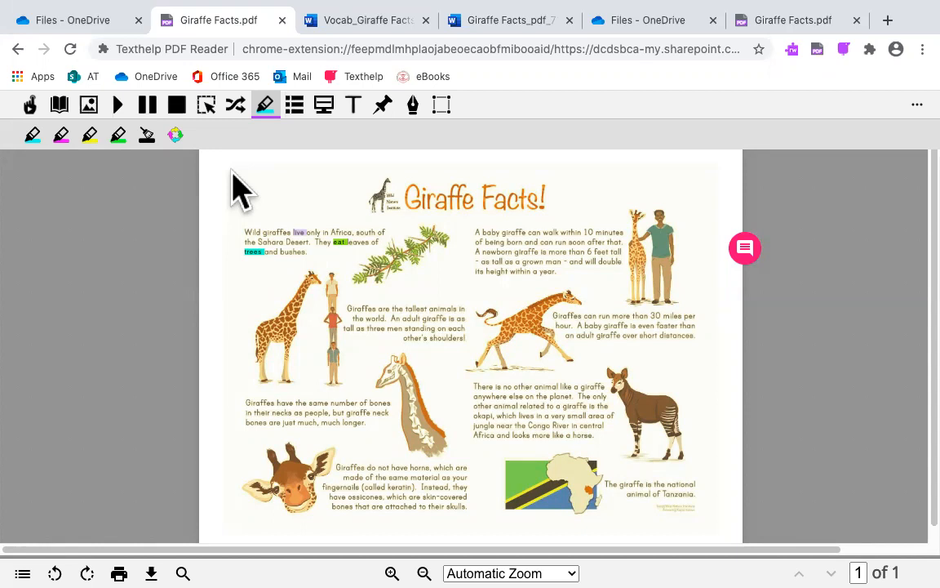
{"action": "mouse_move", "coordinate": [324, 105]}
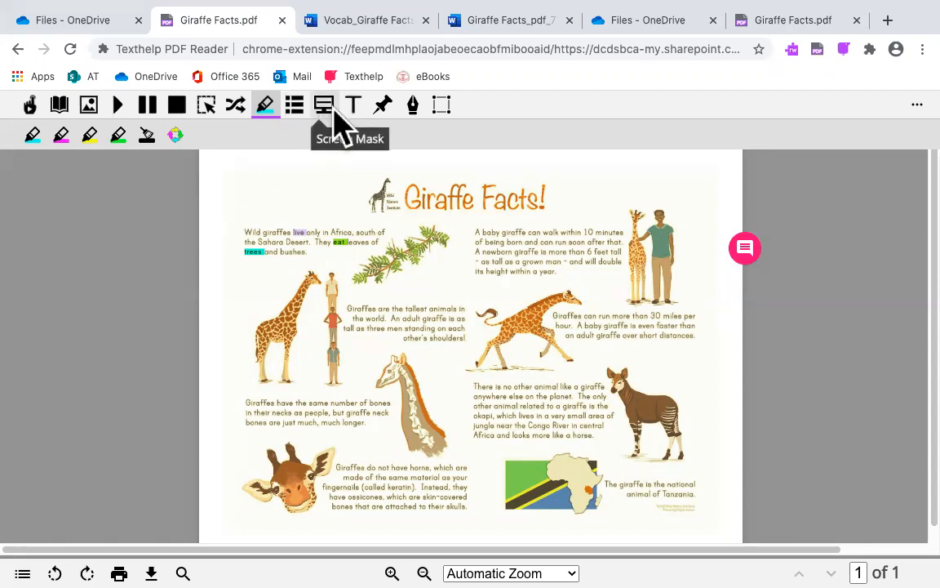
{"action": "mouse_move", "coordinate": [324, 105]}
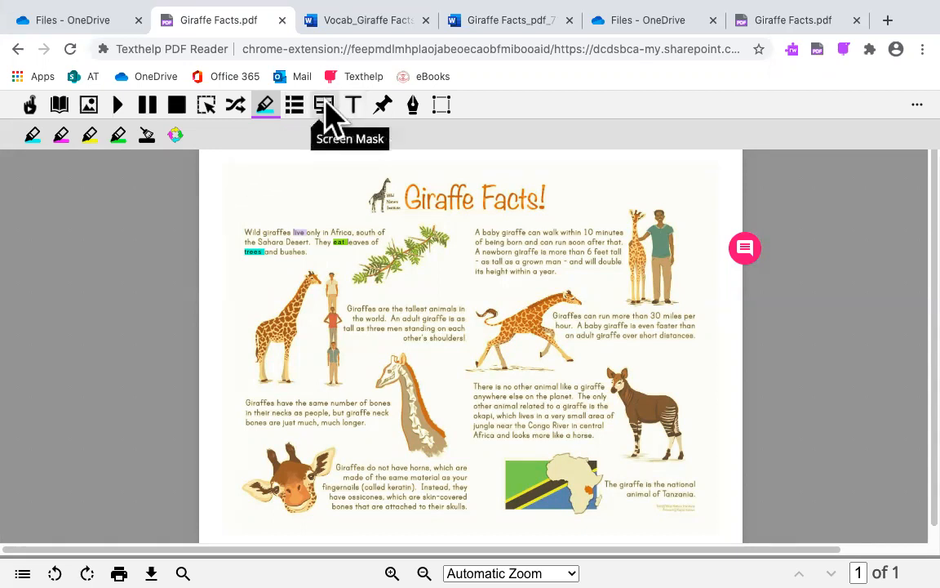
{"action": "mouse_move", "coordinate": [353, 104]}
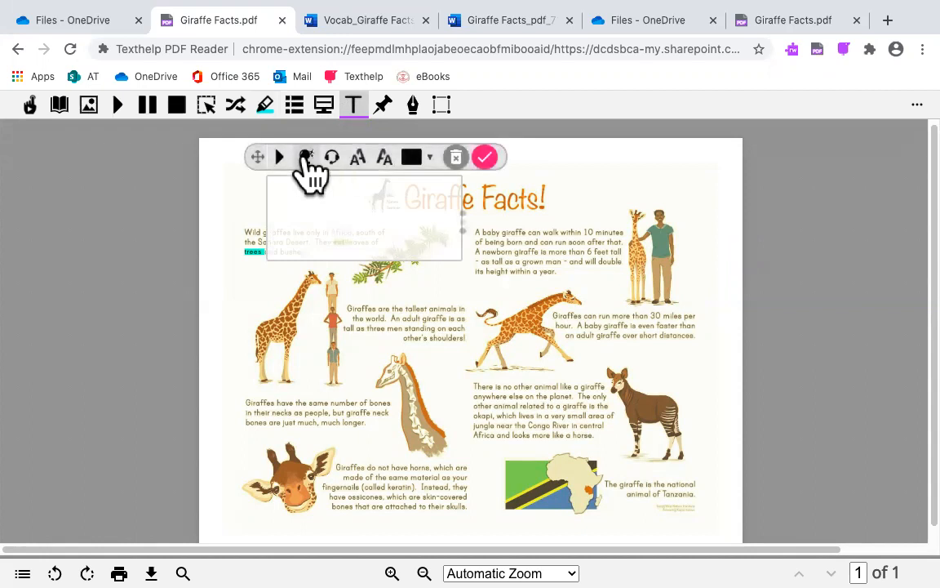
With Word Prediction on, write the note 'Giraffe' in red and save it onto the page.
{"action": "left_click", "coordinate": [305, 157]}
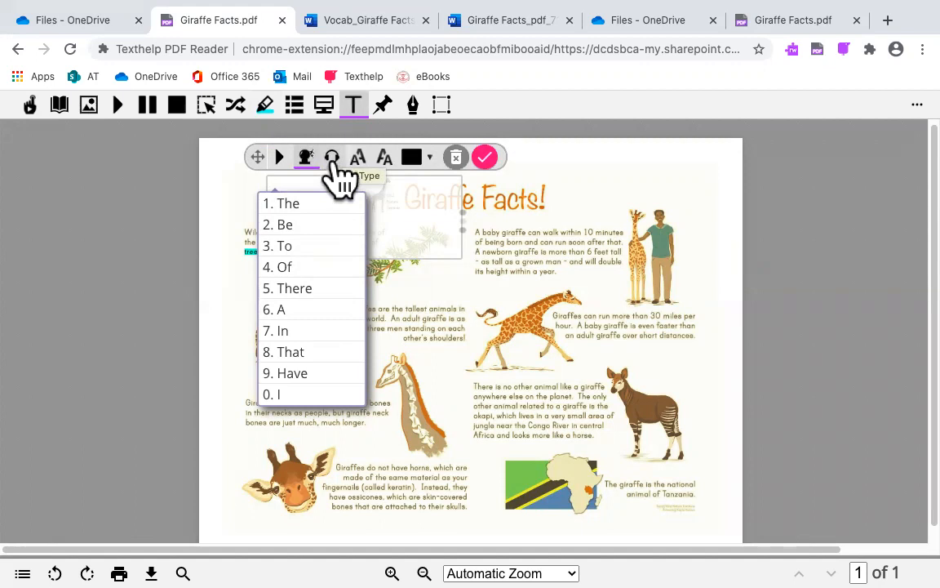
{"action": "mouse_move", "coordinate": [384, 157]}
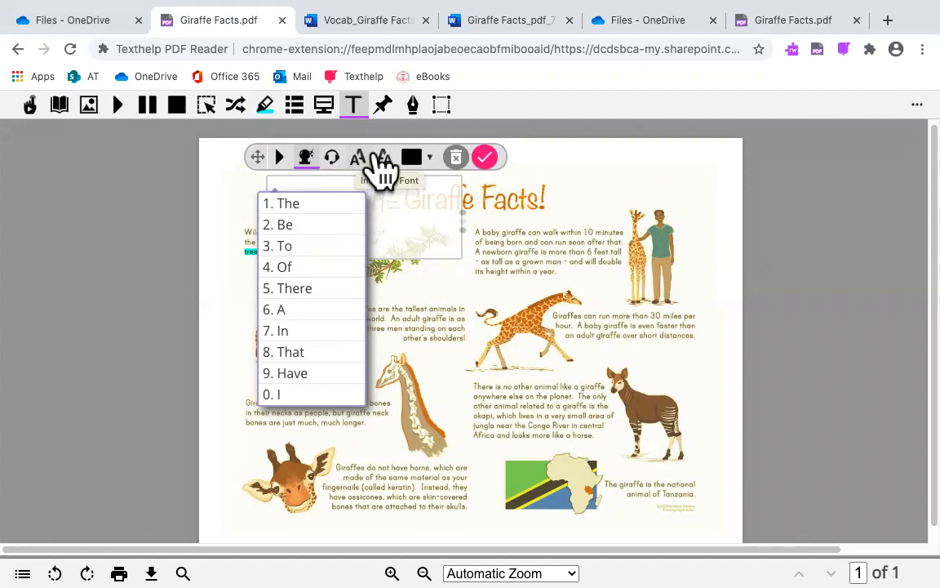
{"action": "mouse_move", "coordinate": [413, 157]}
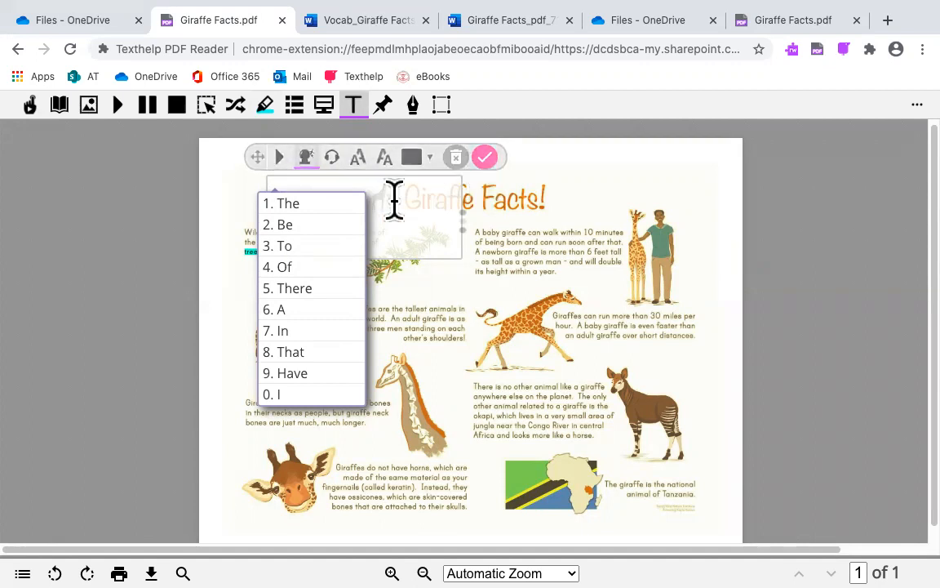
{"action": "type", "text": "d"}
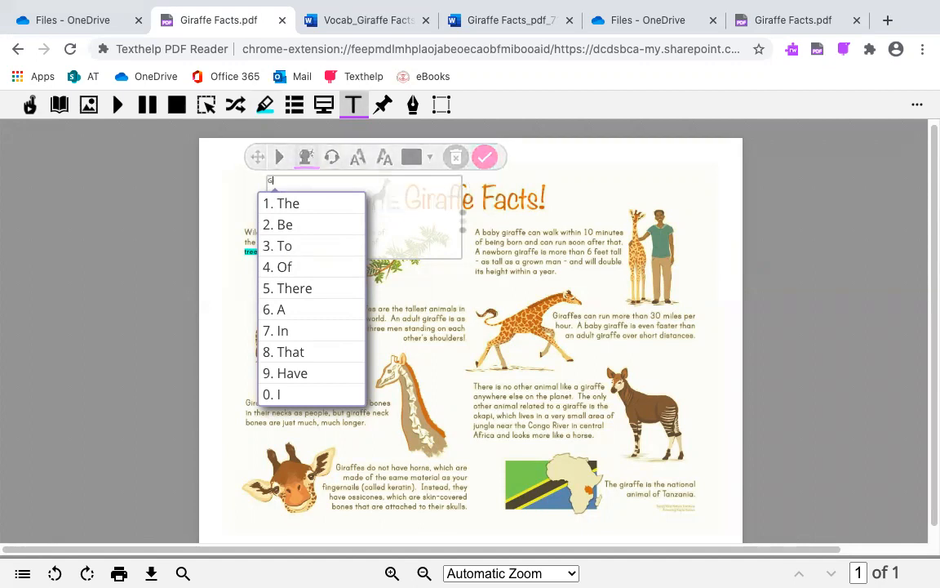
{"action": "type", "text": "Giraffe"}
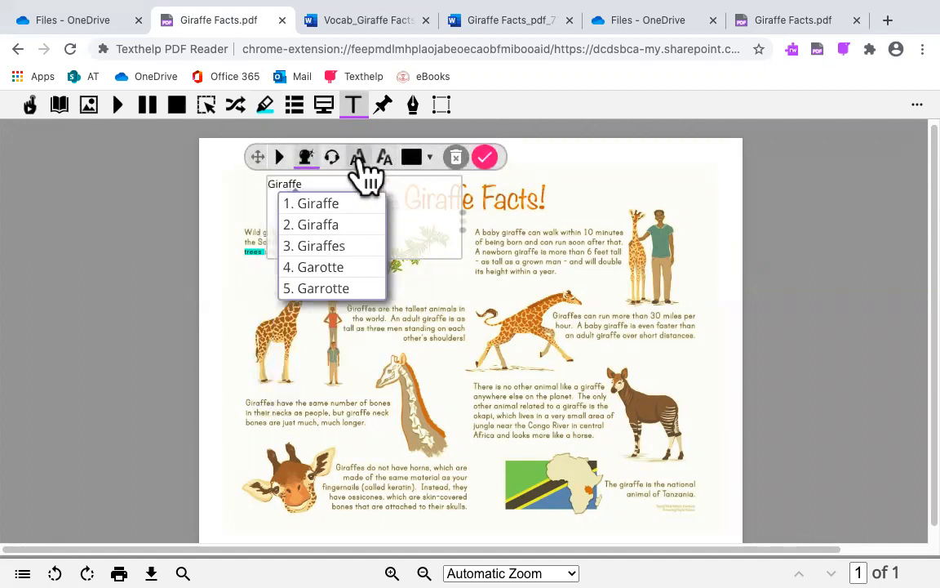
{"action": "left_click", "coordinate": [430, 157]}
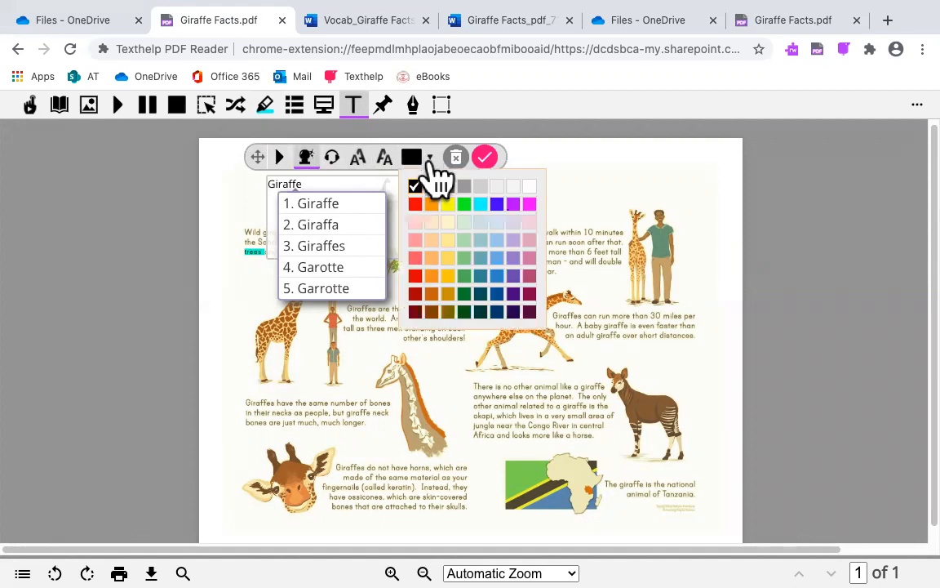
{"action": "left_click", "coordinate": [415, 203]}
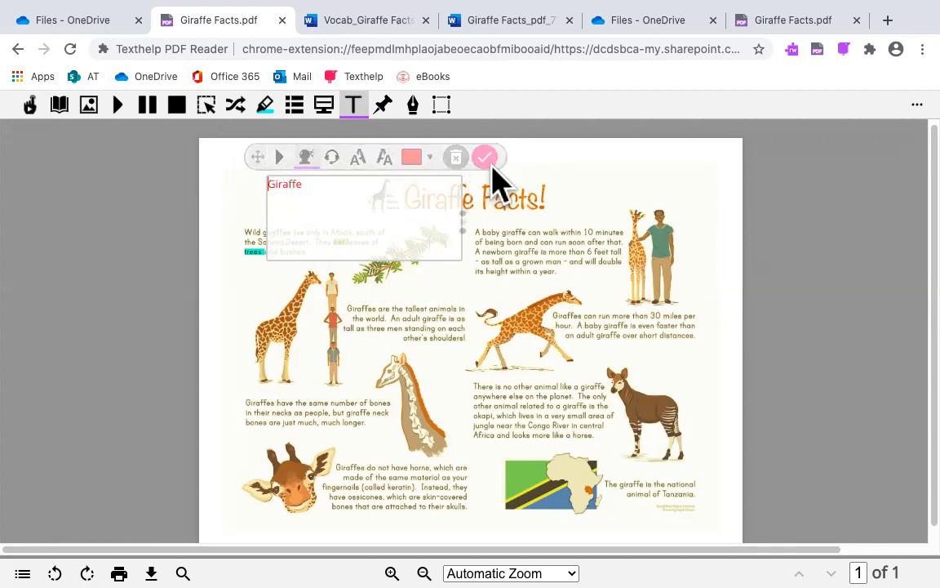
{"action": "left_click", "coordinate": [485, 157]}
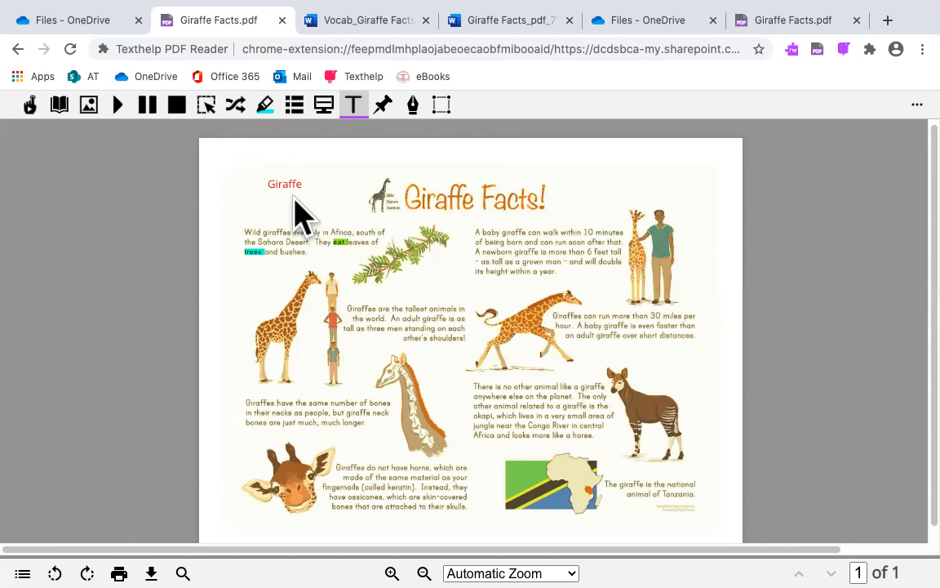
{"action": "mouse_move", "coordinate": [324, 105]}
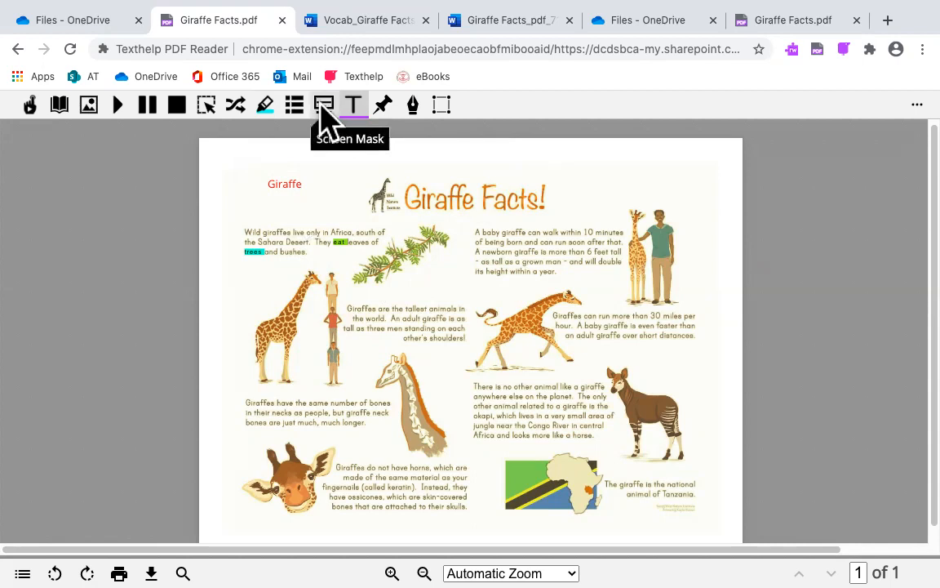
{"action": "left_click", "coordinate": [323, 104]}
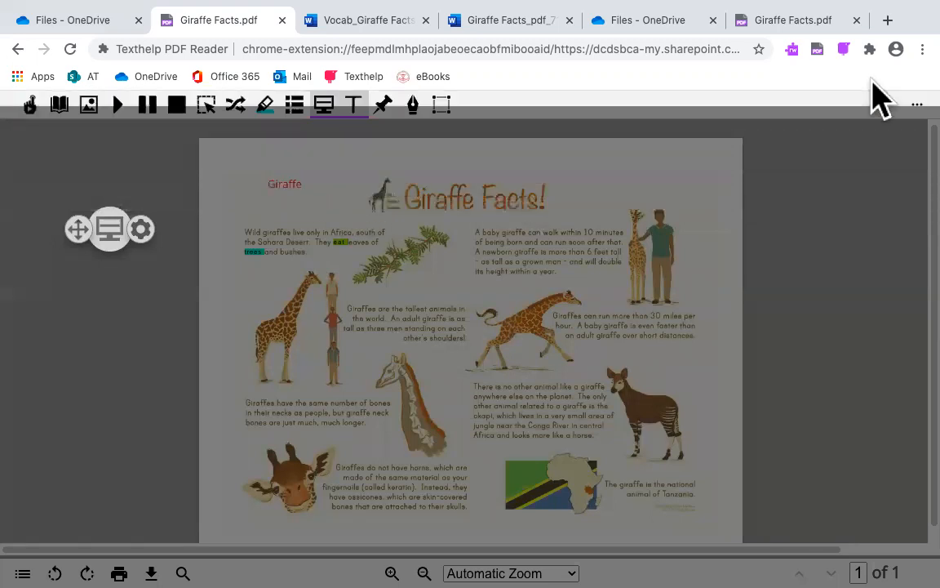
{"action": "mouse_move", "coordinate": [922, 49]}
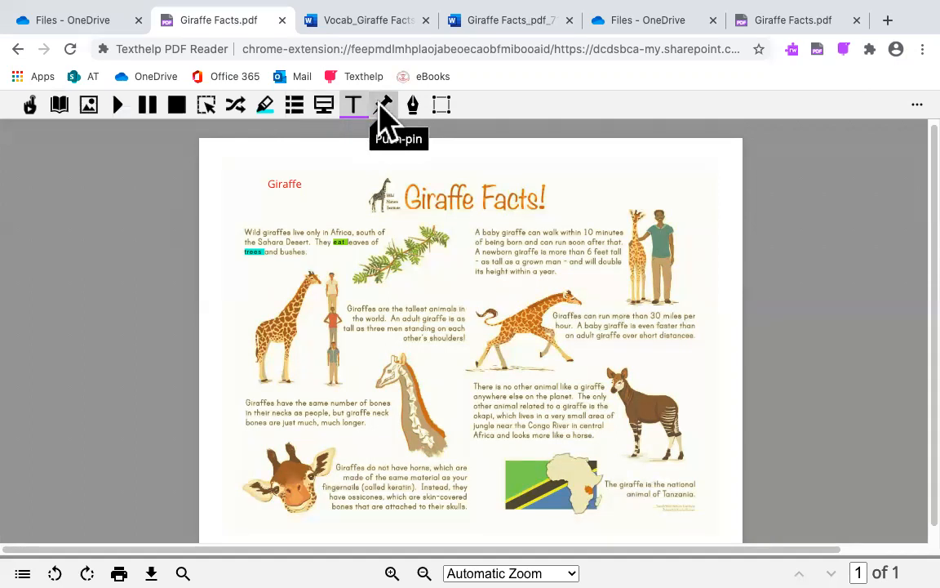
Pin a cyan-text note 'Study for test on Friday.' near the top right of the page.
{"action": "left_click", "coordinate": [384, 105]}
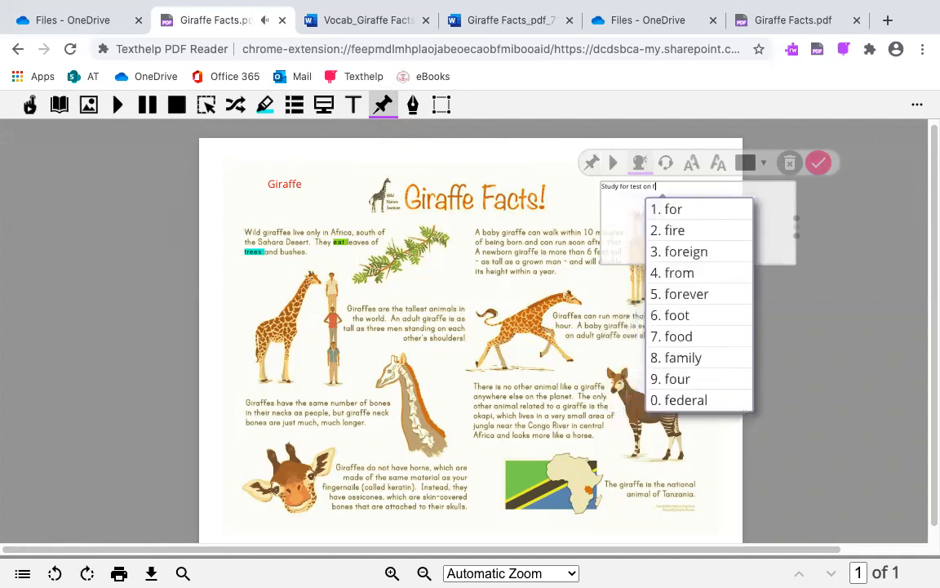
{"action": "type", "text": "riday."}
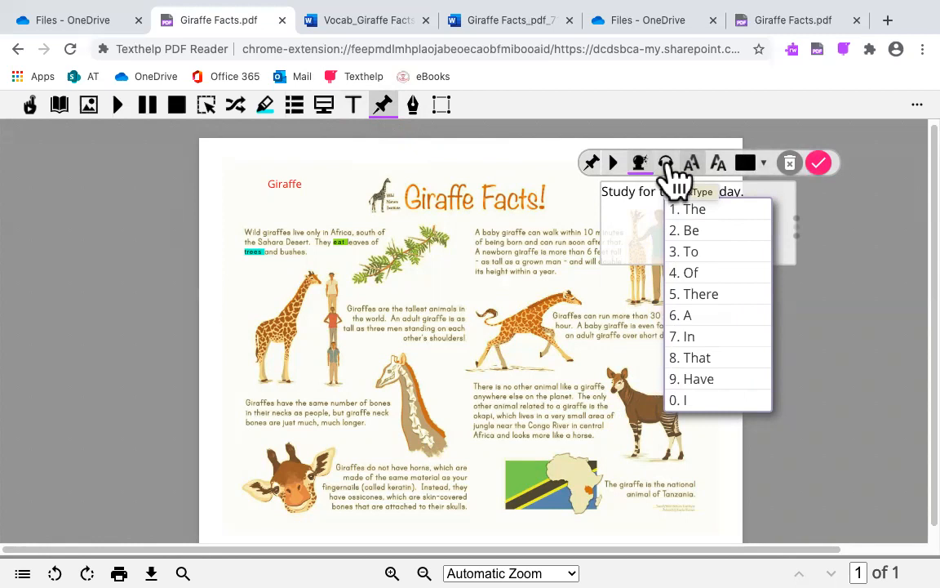
{"action": "mouse_move", "coordinate": [694, 163]}
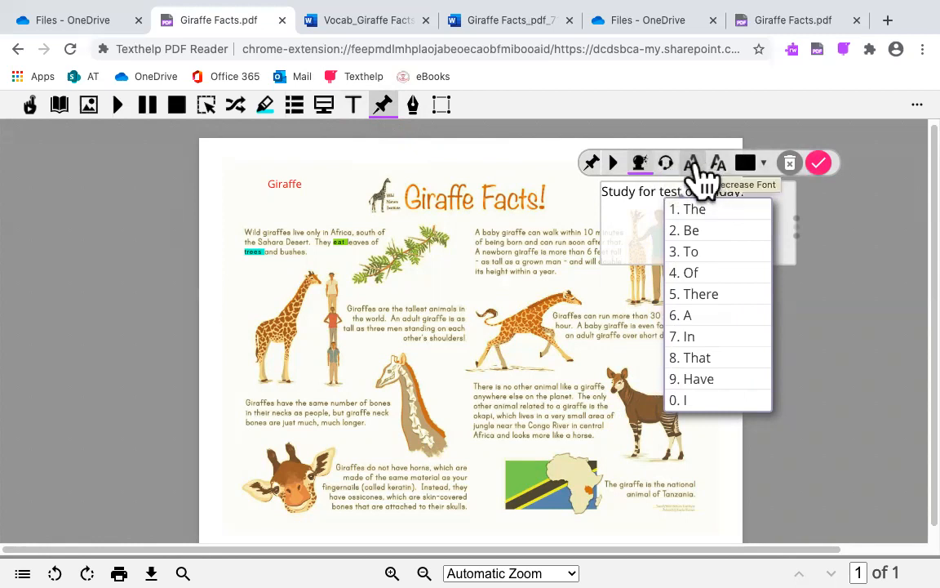
{"action": "mouse_move", "coordinate": [718, 163]}
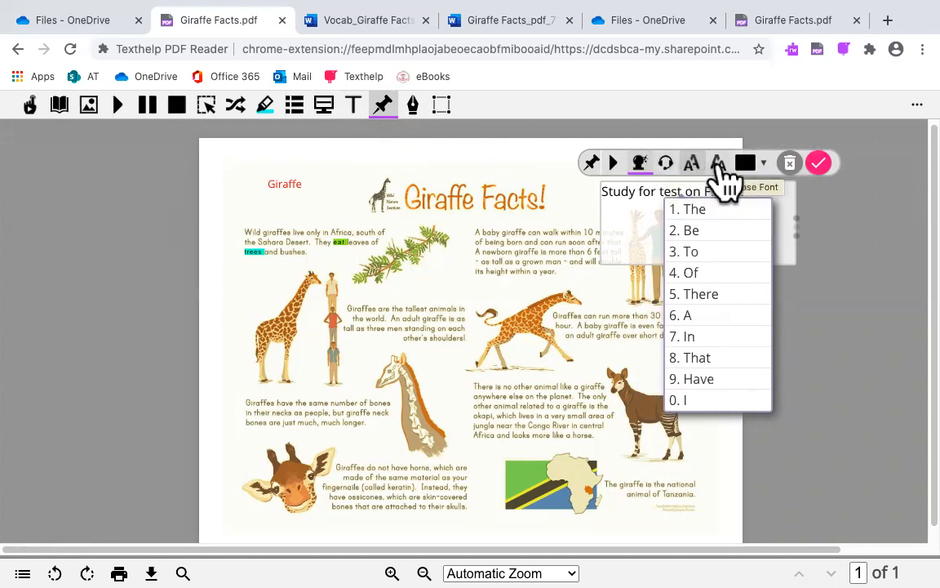
{"action": "left_click", "coordinate": [763, 162]}
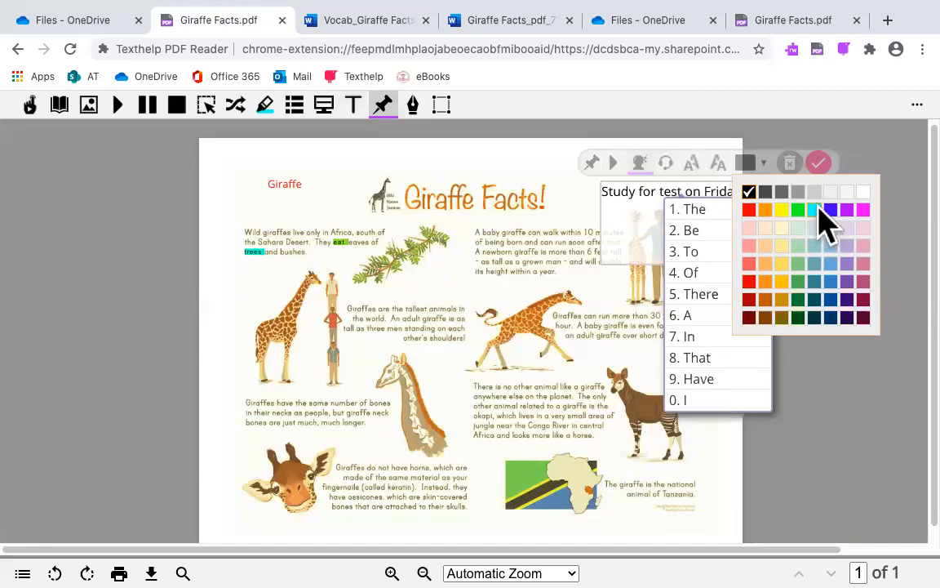
{"action": "left_click", "coordinate": [830, 220]}
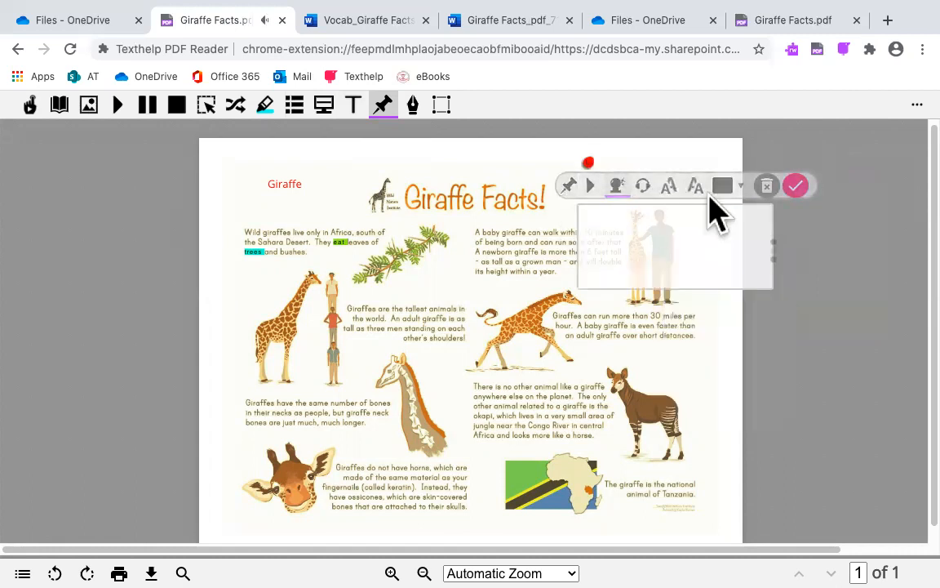
{"action": "left_click", "coordinate": [795, 185]}
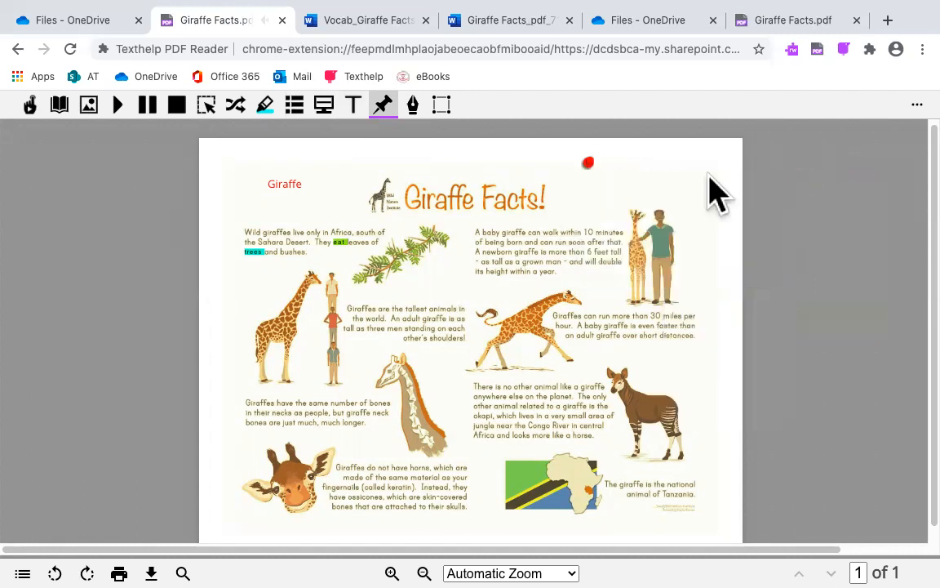
Reopen the pinned note to review its contents, then close it.
{"action": "double_click", "coordinate": [284, 183]}
{"action": "type", "text": "Study for test on Friday."}
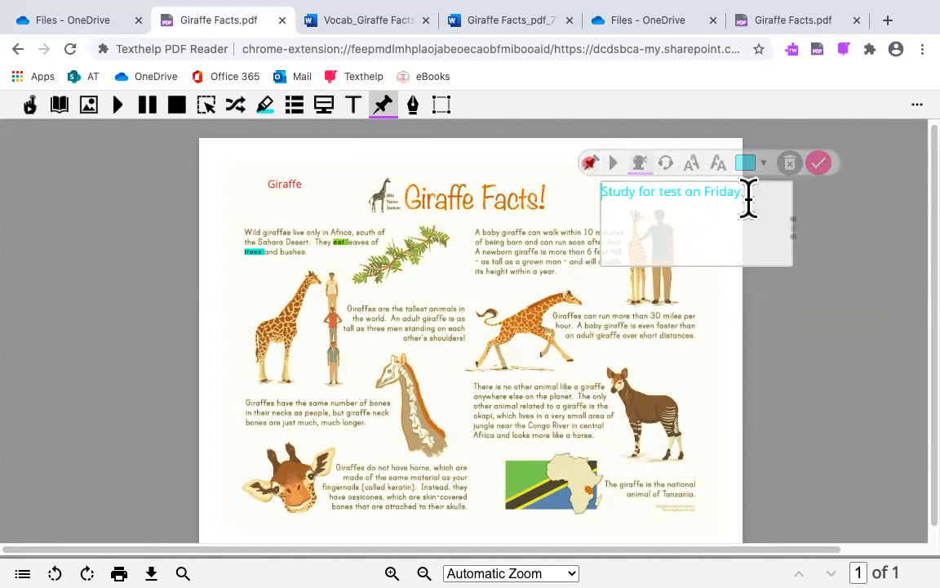
{"action": "left_click", "coordinate": [818, 163]}
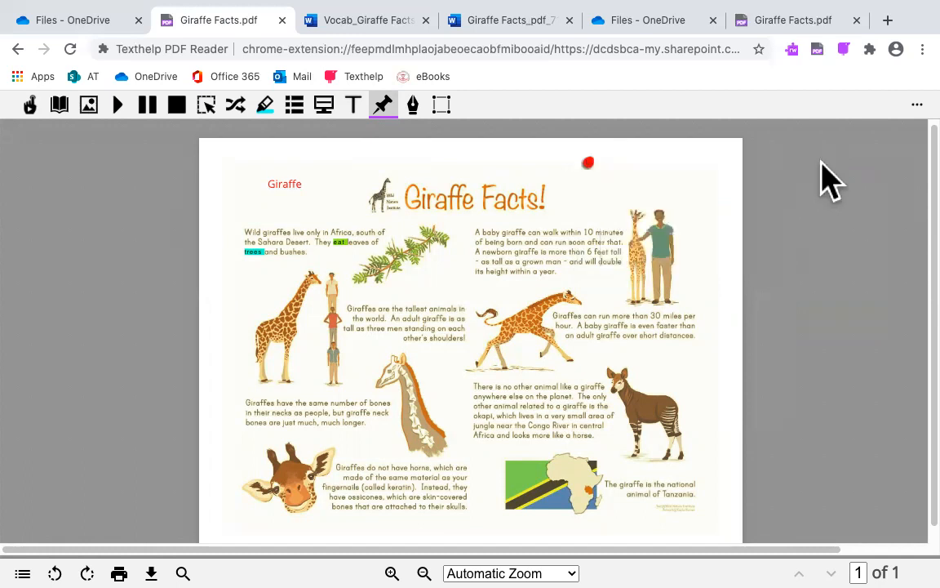
{"action": "mouse_move", "coordinate": [608, 224]}
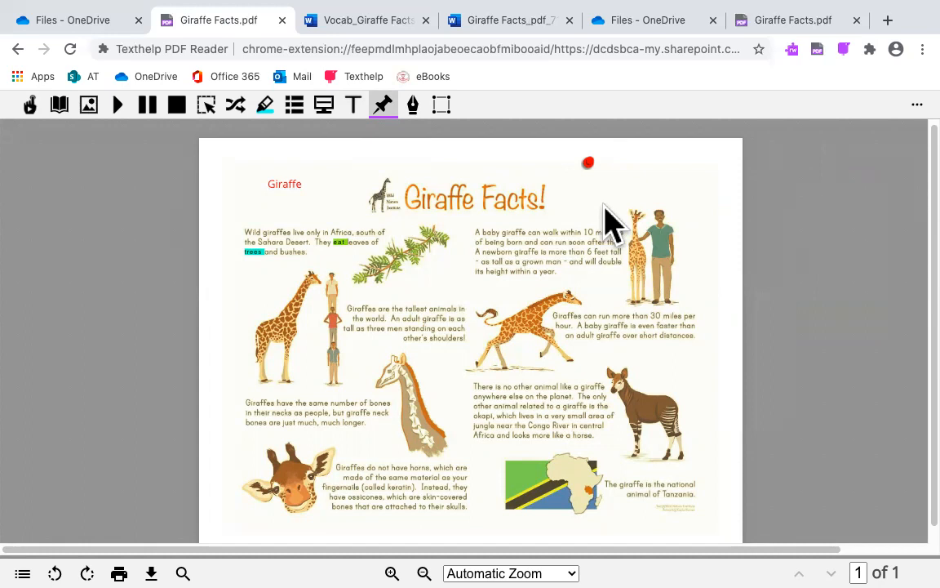
{"action": "mouse_move", "coordinate": [412, 104]}
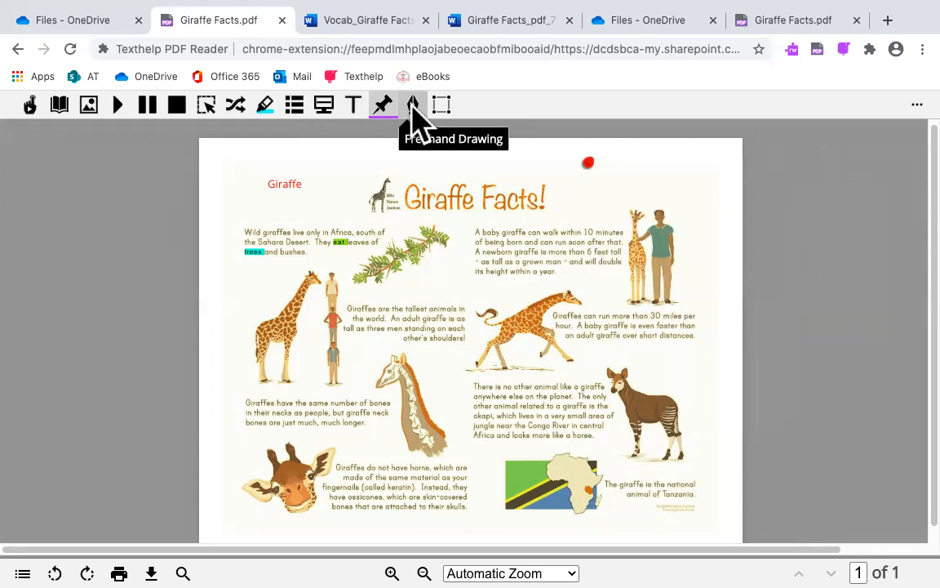
Draw black freehand scribbles around the tallest-animal paragraph, then switch to the eraser.
{"action": "left_click", "coordinate": [412, 105]}
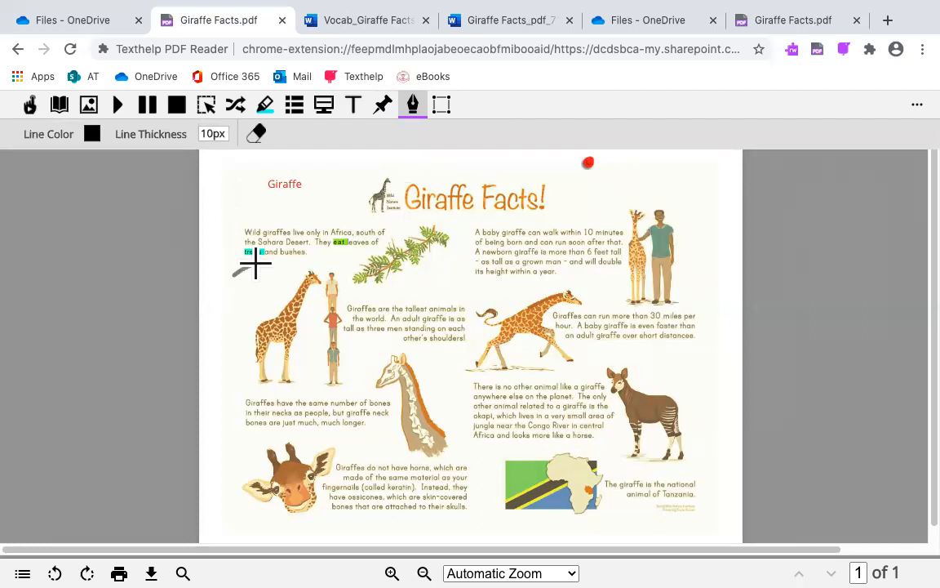
{"action": "left_click_drag", "start_coordinate": [261, 257], "coordinate": [293, 302]}
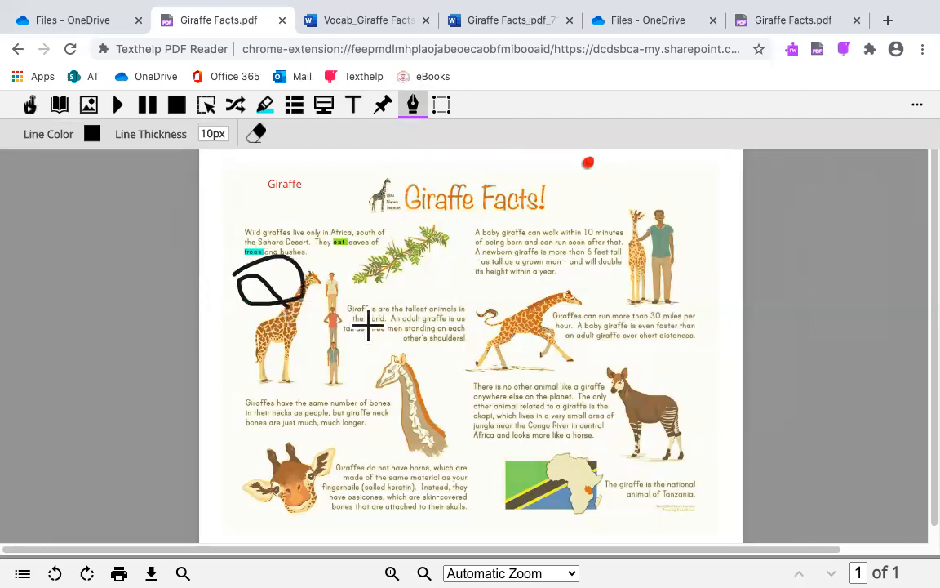
{"action": "left_click_drag", "start_coordinate": [343, 294], "coordinate": [457, 367]}
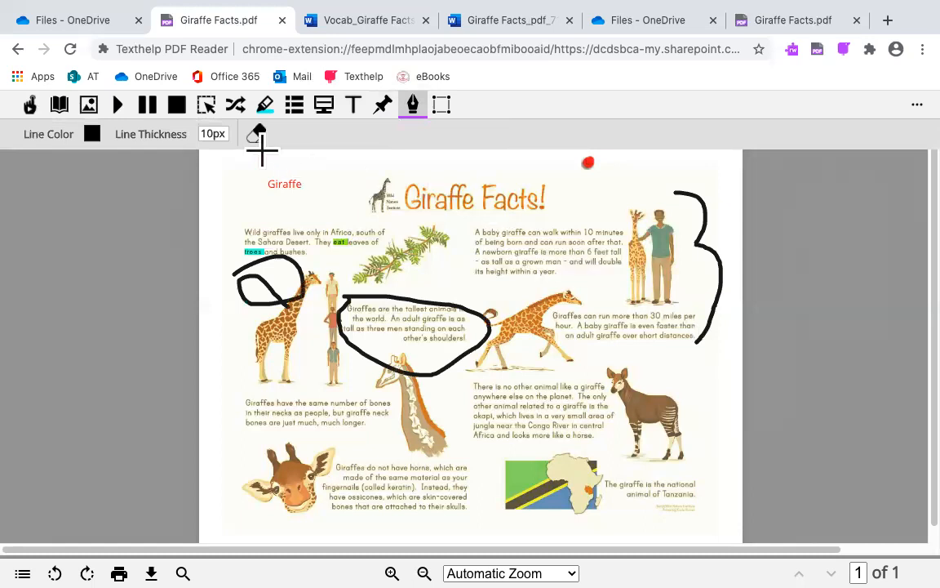
{"action": "left_click", "coordinate": [92, 134]}
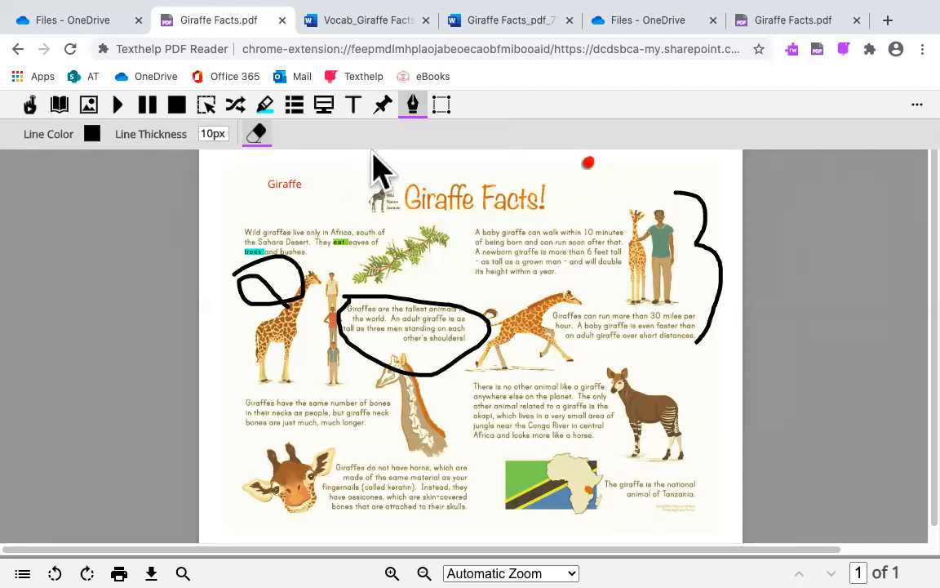
{"action": "mouse_move", "coordinate": [442, 104]}
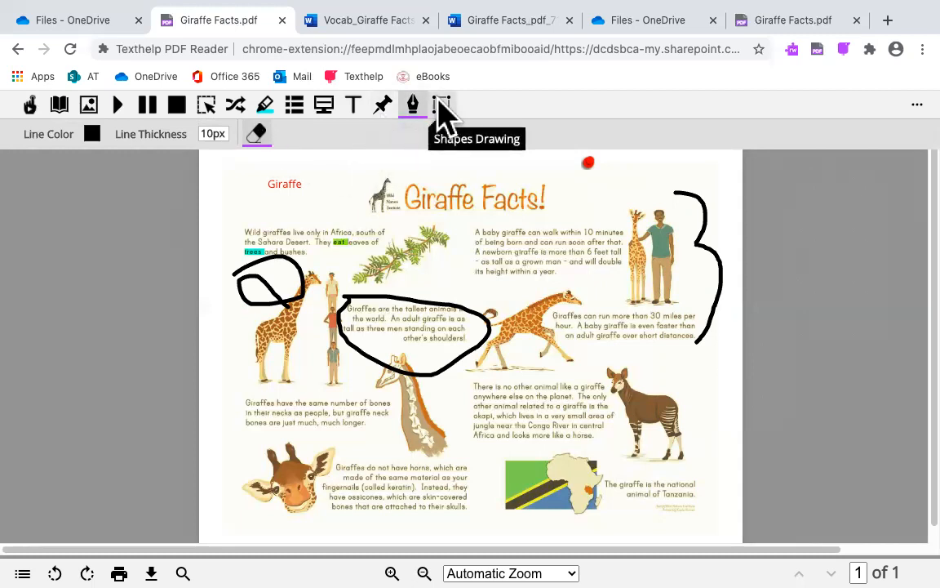
Draw a circle near the Giraffe label and a yellow-filled rectangle beneath the title.
{"action": "left_click", "coordinate": [441, 105]}
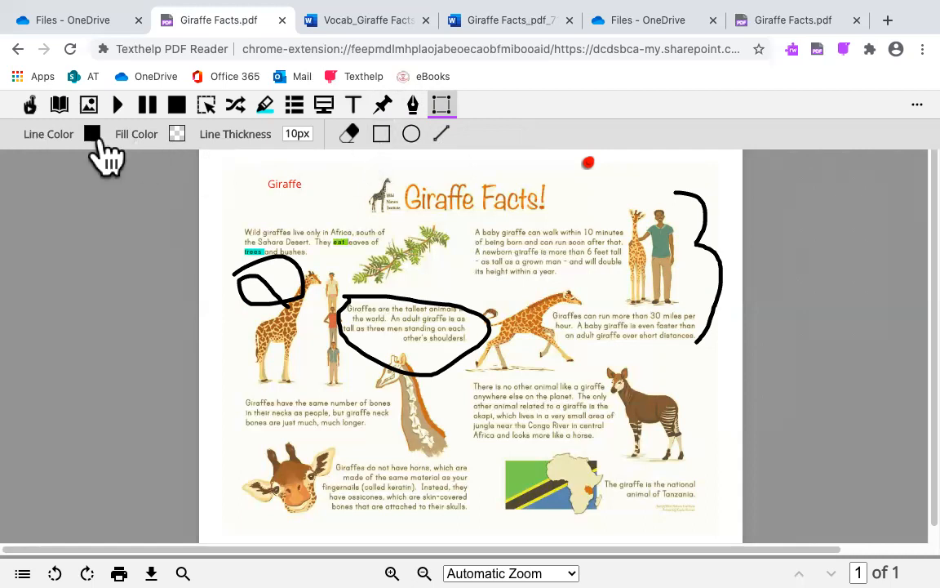
{"action": "mouse_move", "coordinate": [53, 147]}
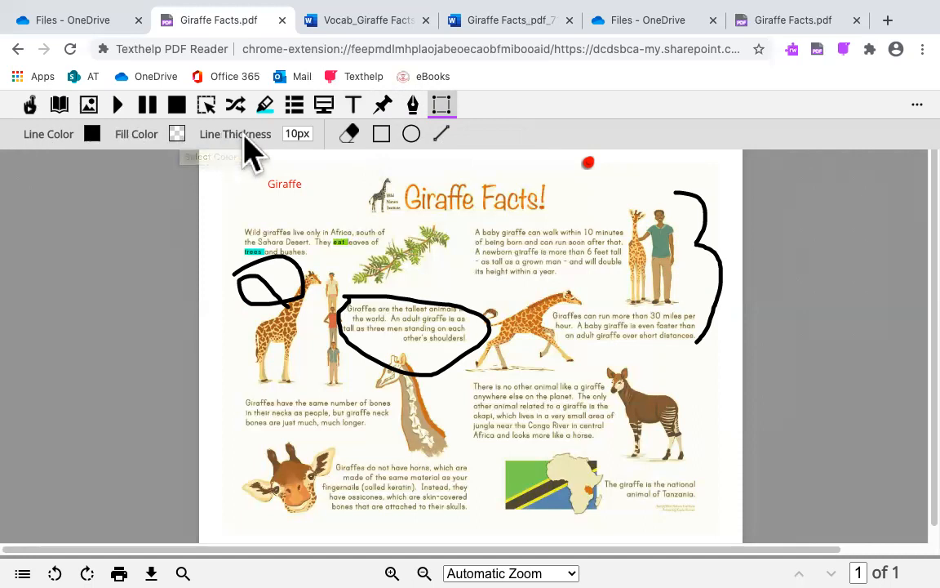
{"action": "mouse_move", "coordinate": [411, 133]}
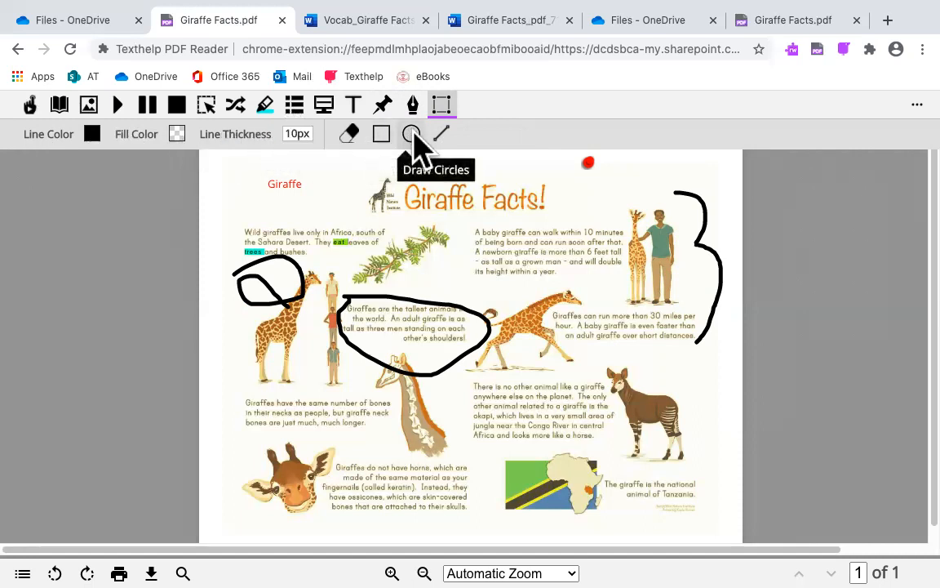
{"action": "left_click", "coordinate": [411, 133]}
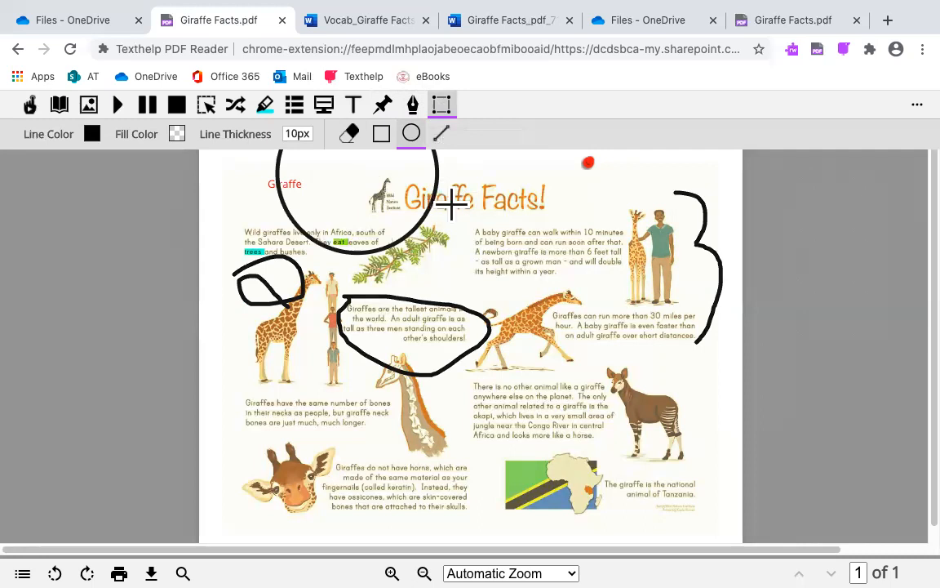
{"action": "mouse_move", "coordinate": [442, 133]}
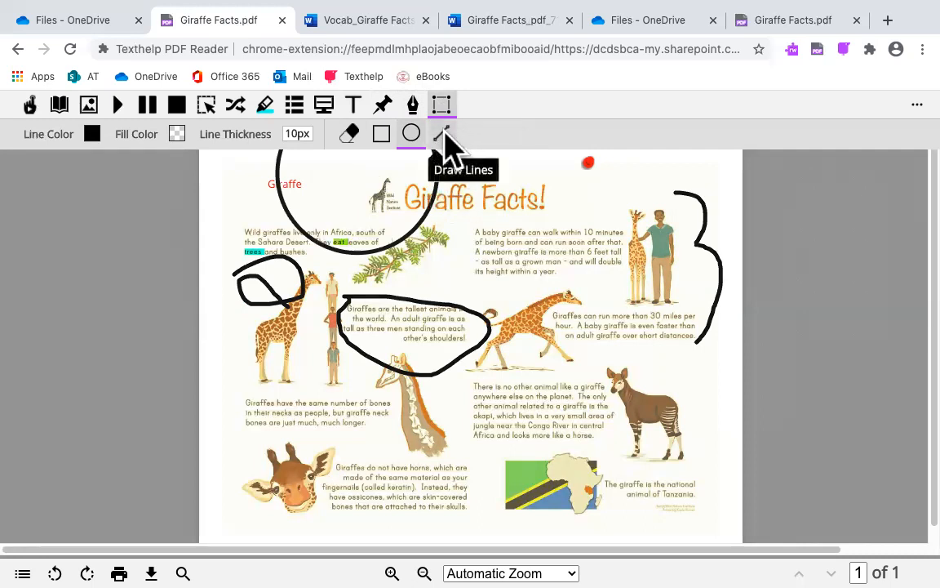
{"action": "left_click", "coordinate": [443, 133]}
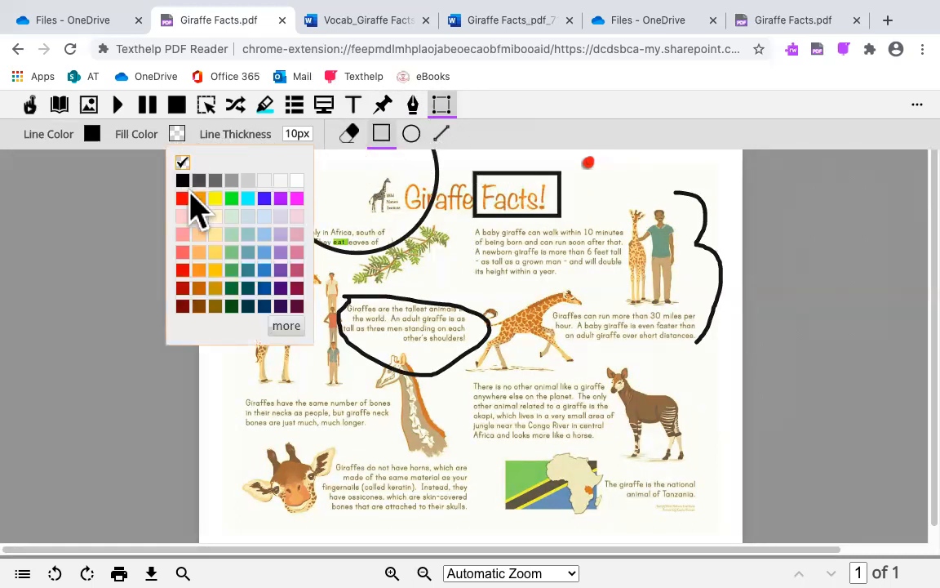
{"action": "left_click", "coordinate": [215, 198]}
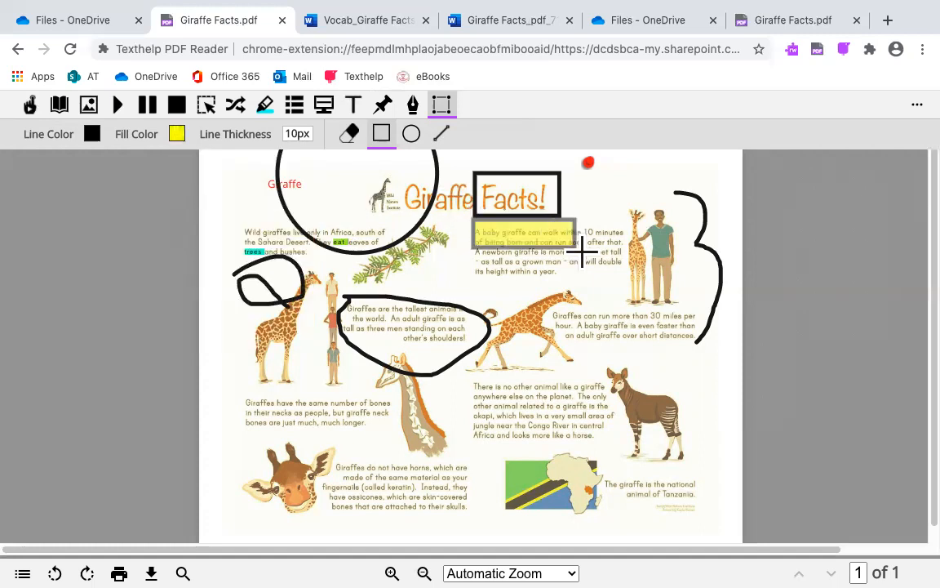
{"action": "left_click_drag", "start_coordinate": [471, 221], "coordinate": [624, 275]}
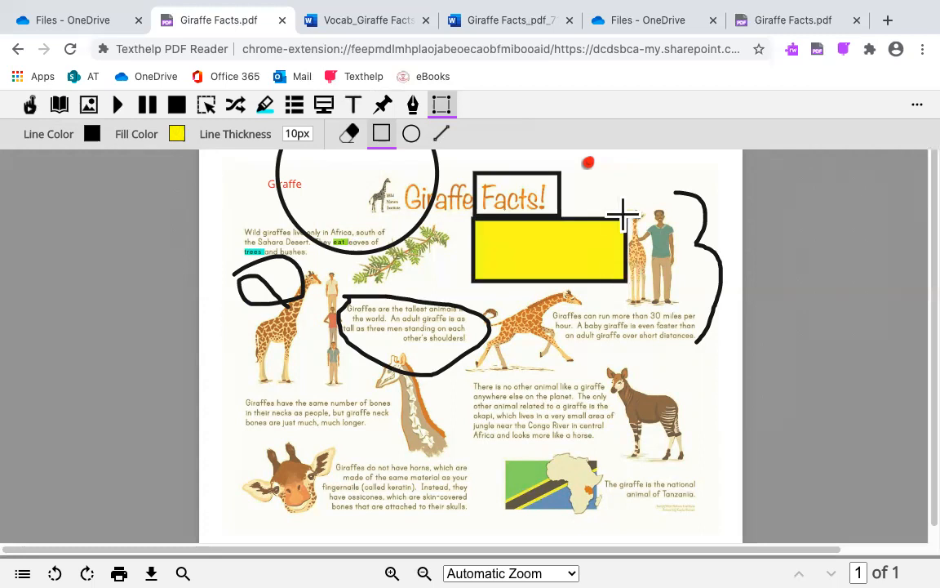
{"action": "mouse_move", "coordinate": [616, 187]}
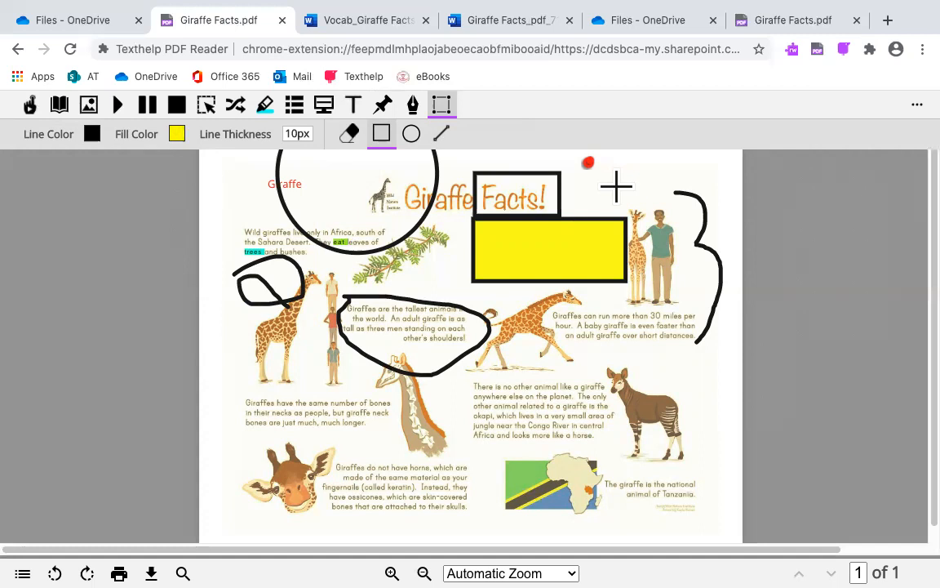
{"action": "mouse_move", "coordinate": [901, 122]}
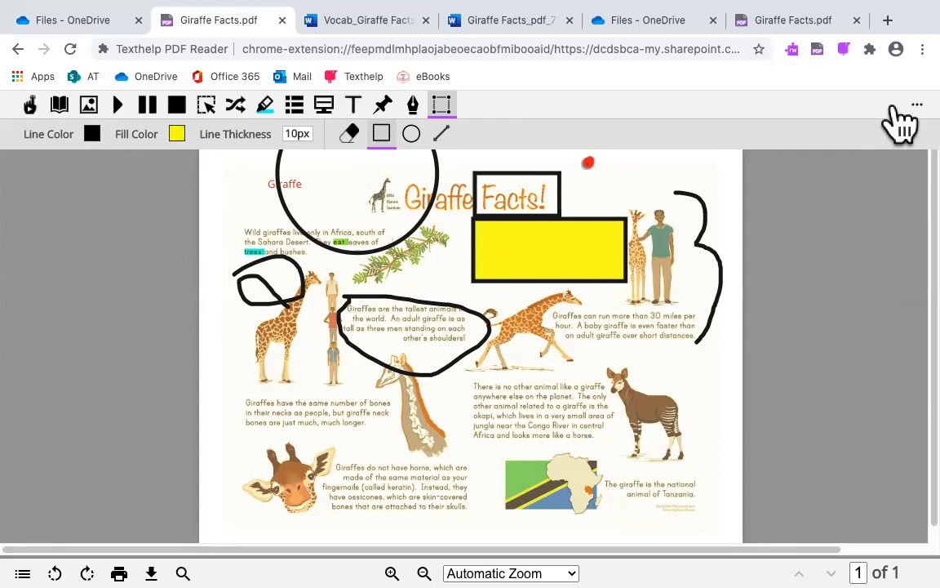
Review the speech (US Ava, speed 40) and English-to-Spanish translation settings, then close them.
{"action": "left_click", "coordinate": [917, 105]}
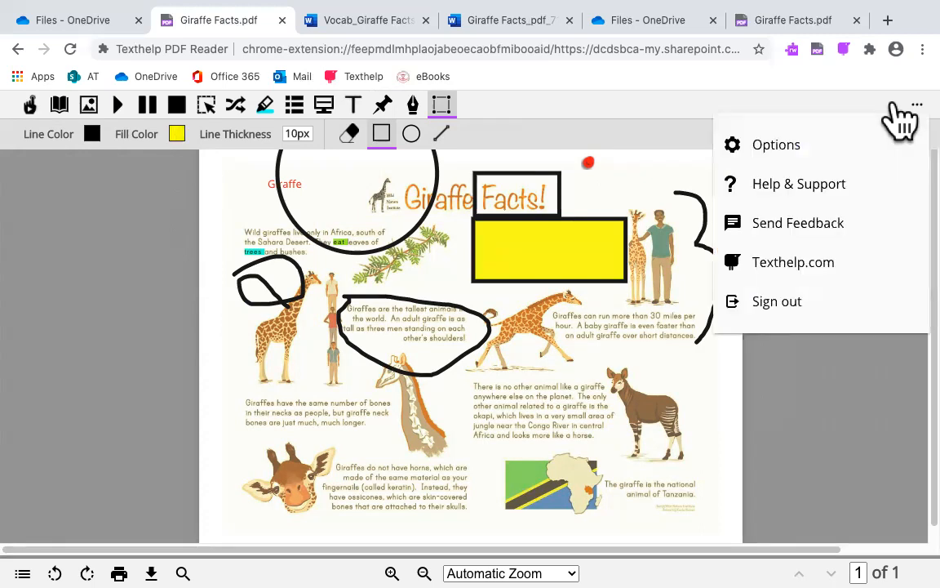
{"action": "left_click", "coordinate": [776, 144]}
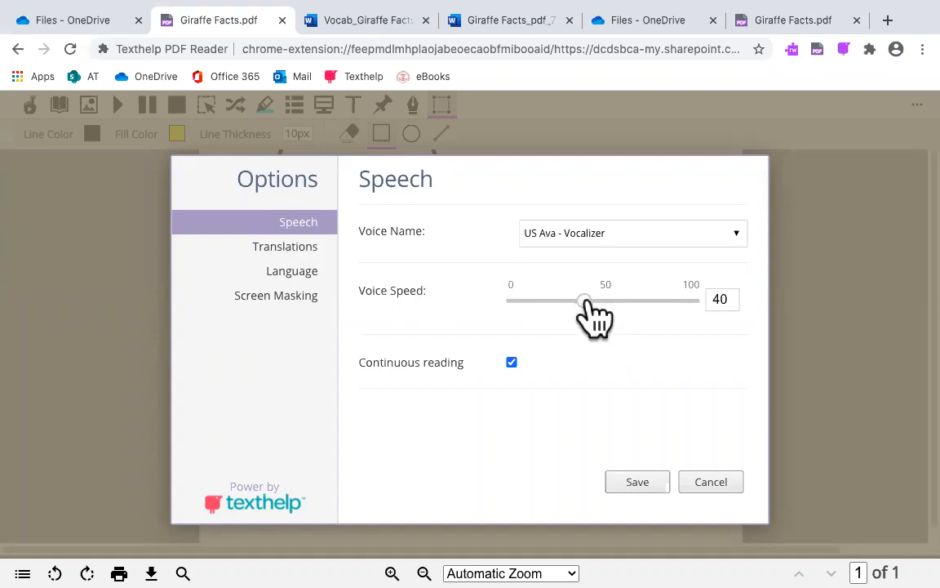
{"action": "mouse_move", "coordinate": [327, 253]}
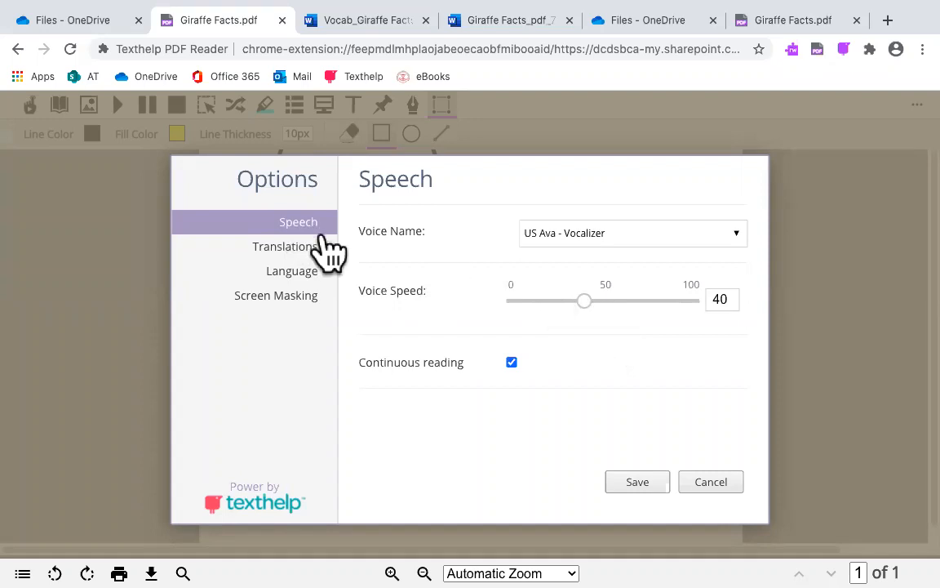
{"action": "left_click", "coordinate": [284, 245]}
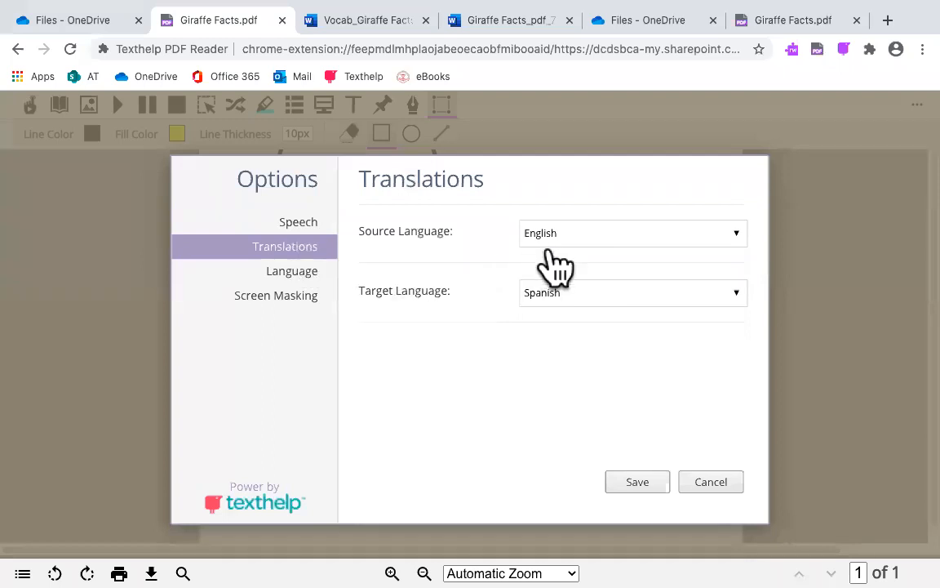
{"action": "mouse_move", "coordinate": [555, 253]}
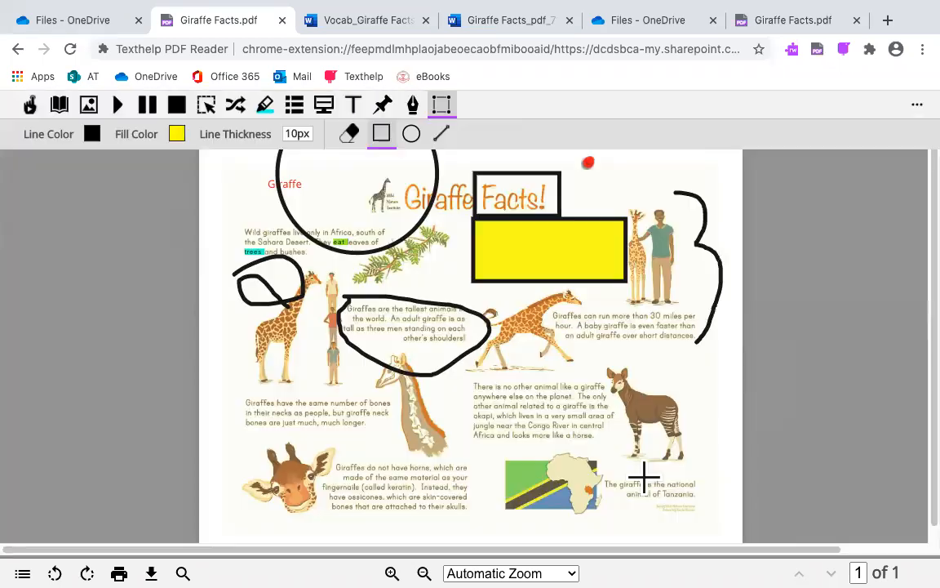
{"action": "left_click", "coordinate": [917, 104]}
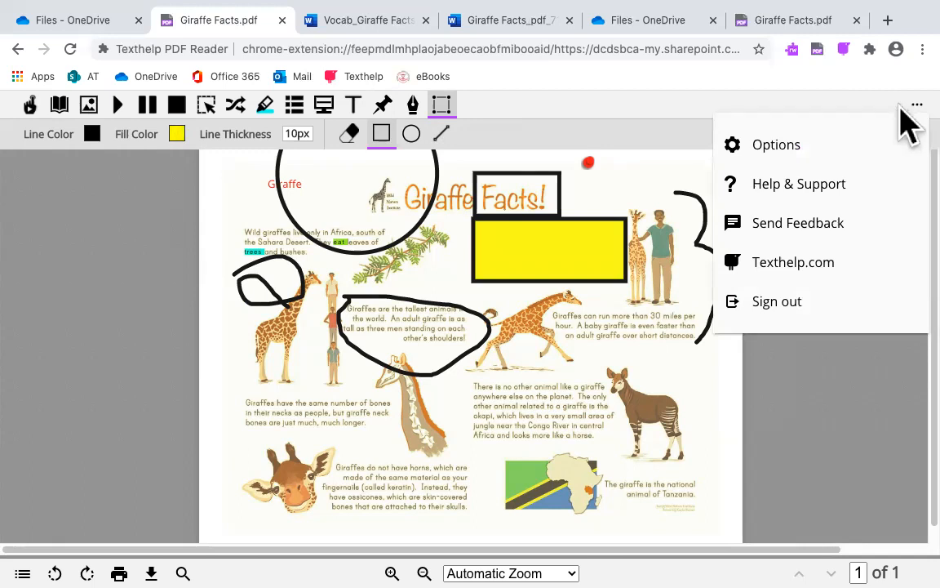
Review the Language and Screen Masking settings and save, returning to the annotated page.
{"action": "left_click", "coordinate": [776, 144]}
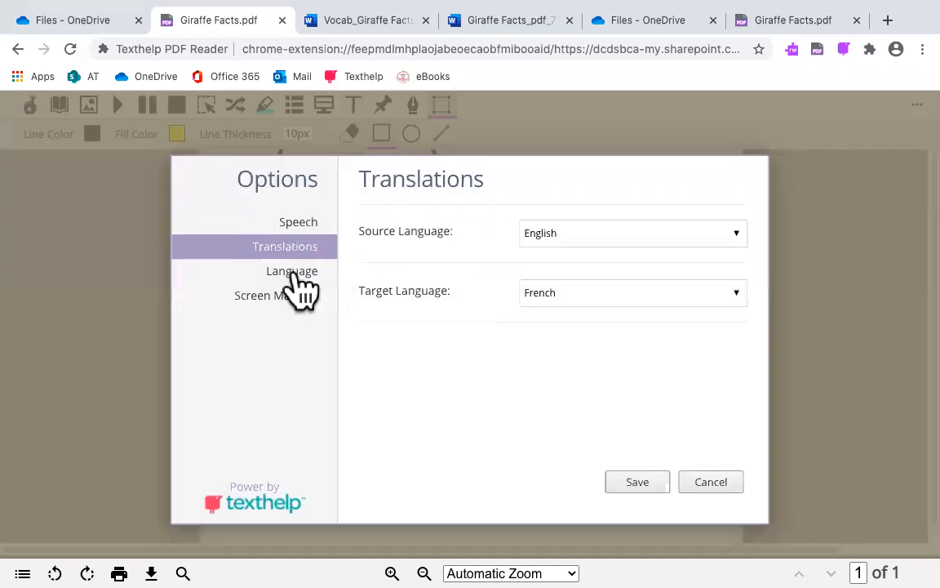
{"action": "left_click", "coordinate": [291, 270]}
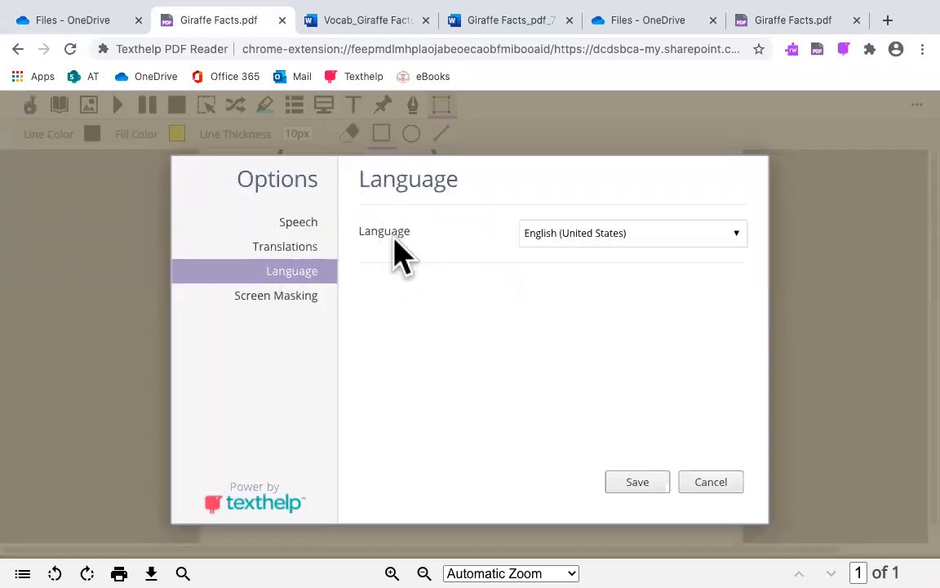
{"action": "mouse_move", "coordinate": [632, 244]}
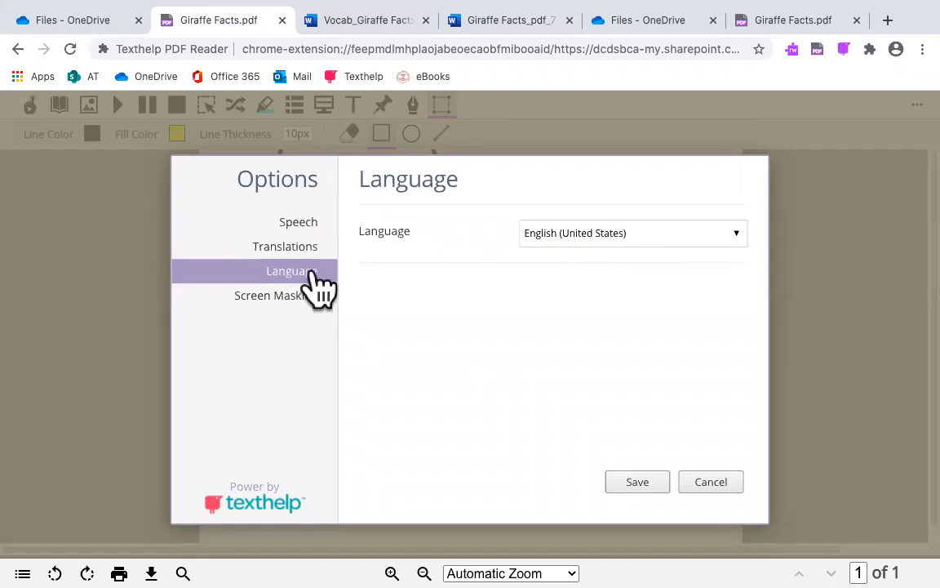
{"action": "left_click", "coordinate": [270, 294]}
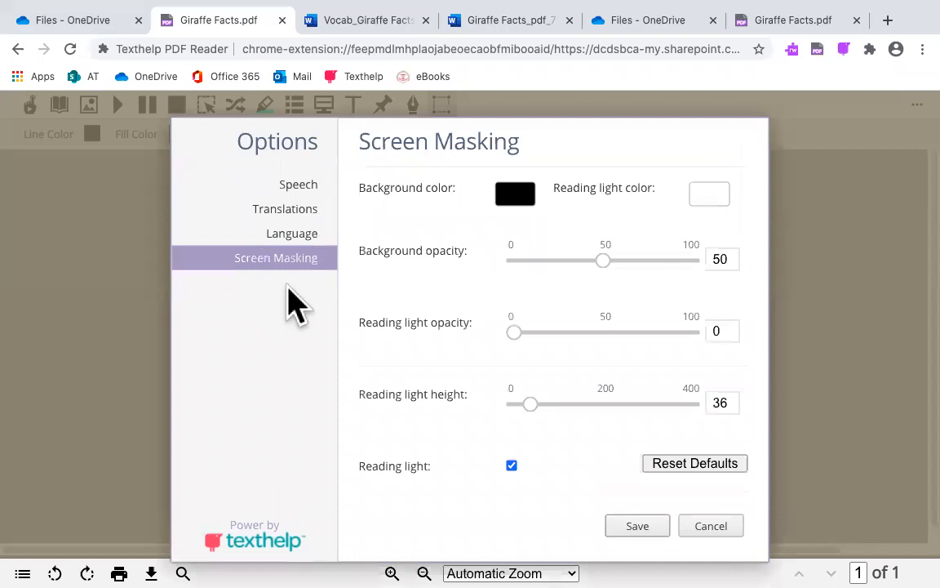
{"action": "mouse_move", "coordinate": [280, 270]}
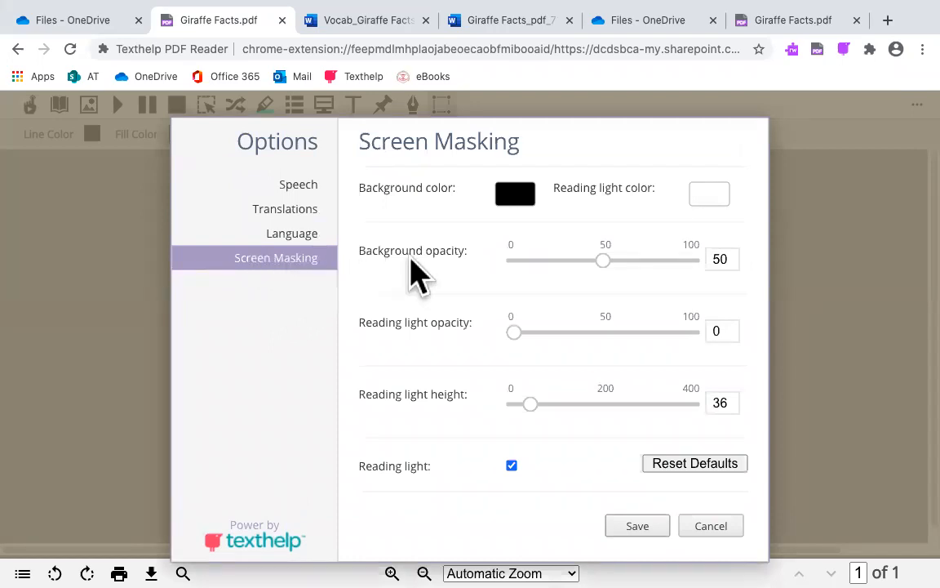
{"action": "mouse_move", "coordinate": [555, 306]}
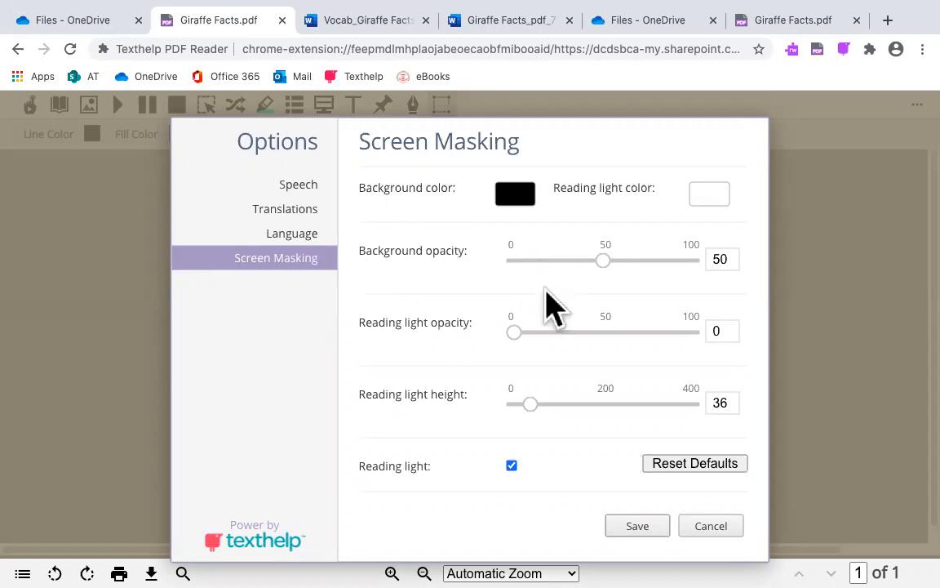
{"action": "mouse_move", "coordinate": [629, 516]}
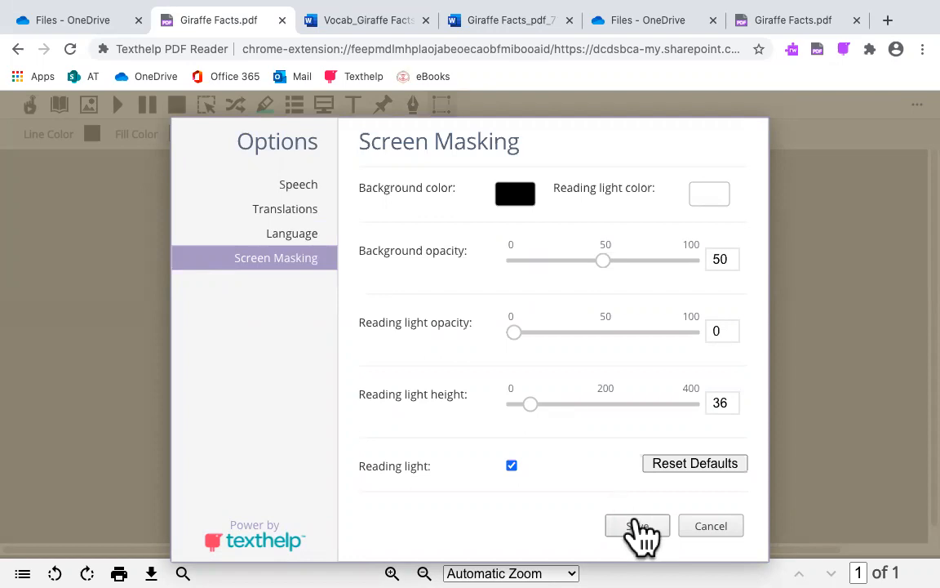
{"action": "left_click", "coordinate": [637, 524]}
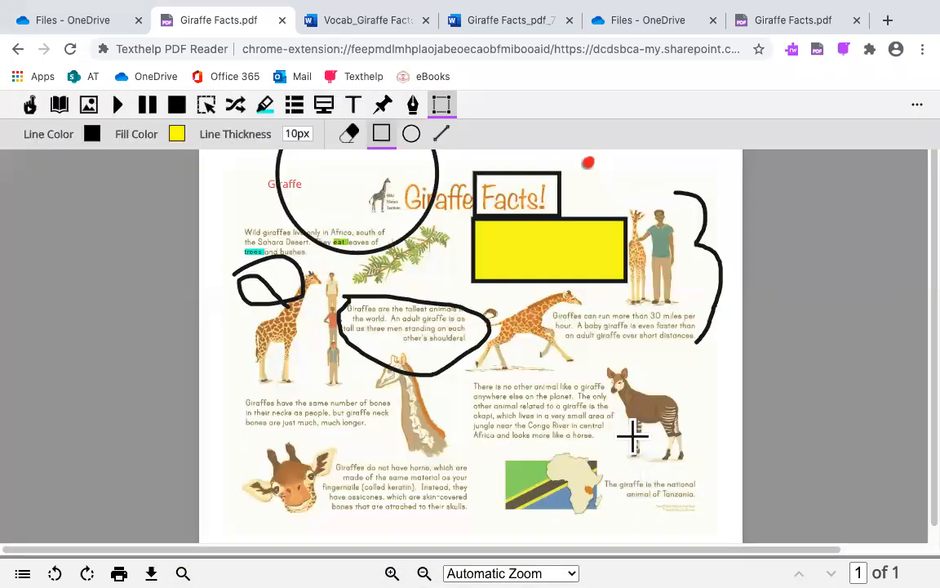
{"action": "mouse_move", "coordinate": [143, 278]}
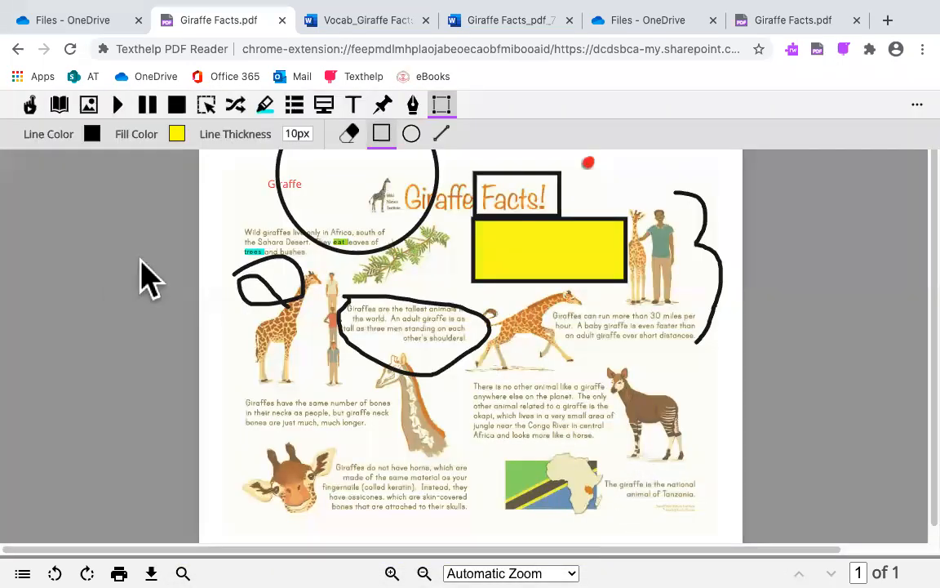